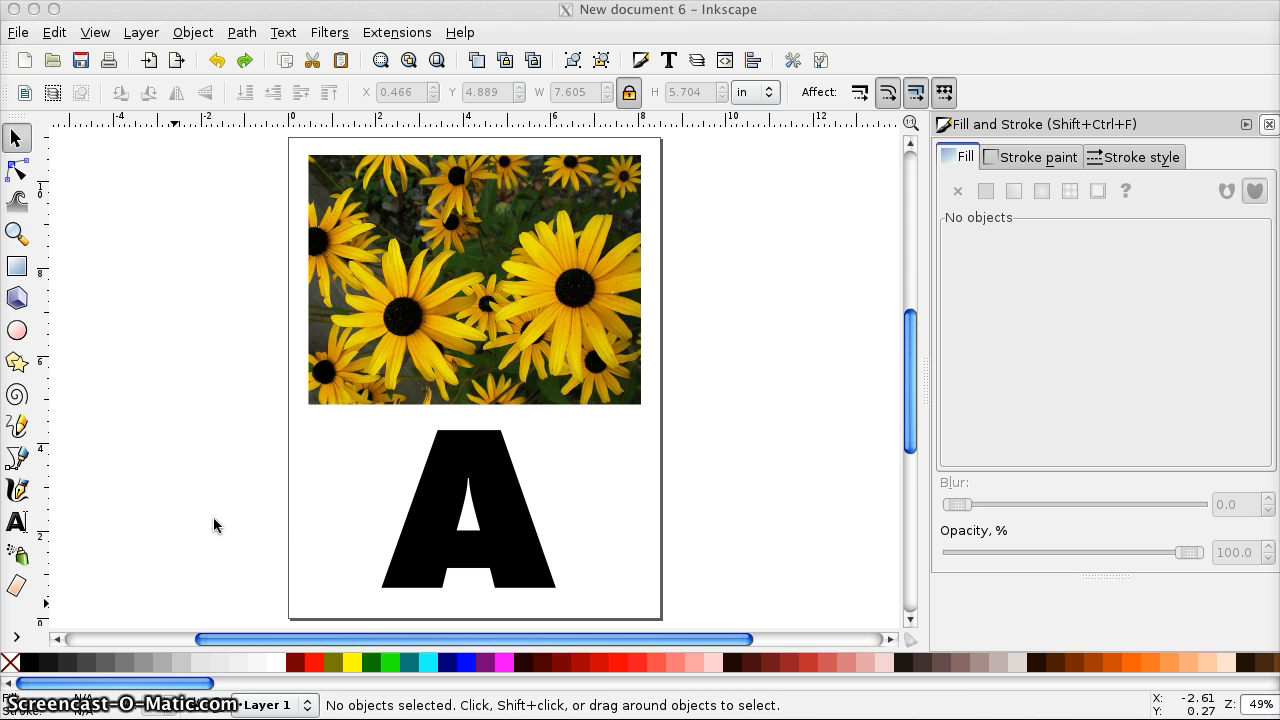
{"action": "mouse_move", "coordinate": [421, 391]}
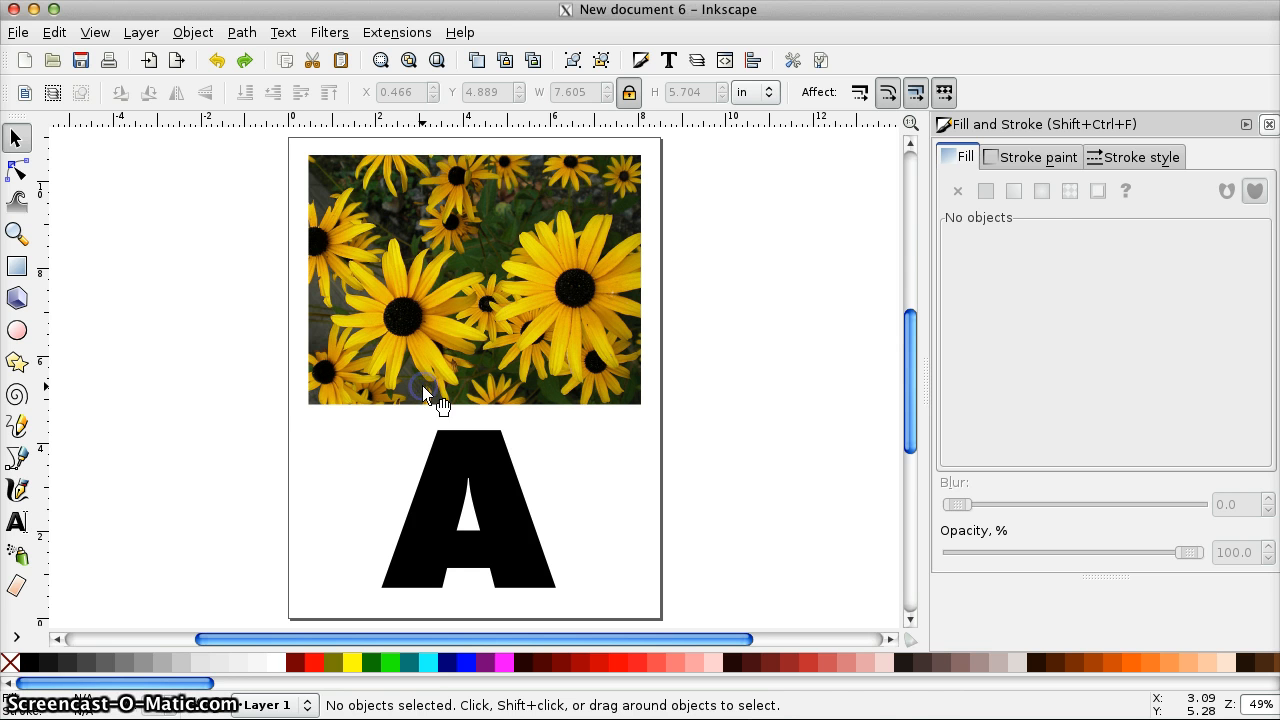
Move the letter A onto the sunflower photo and remove its black fill
{"action": "left_click", "coordinate": [18, 32]}
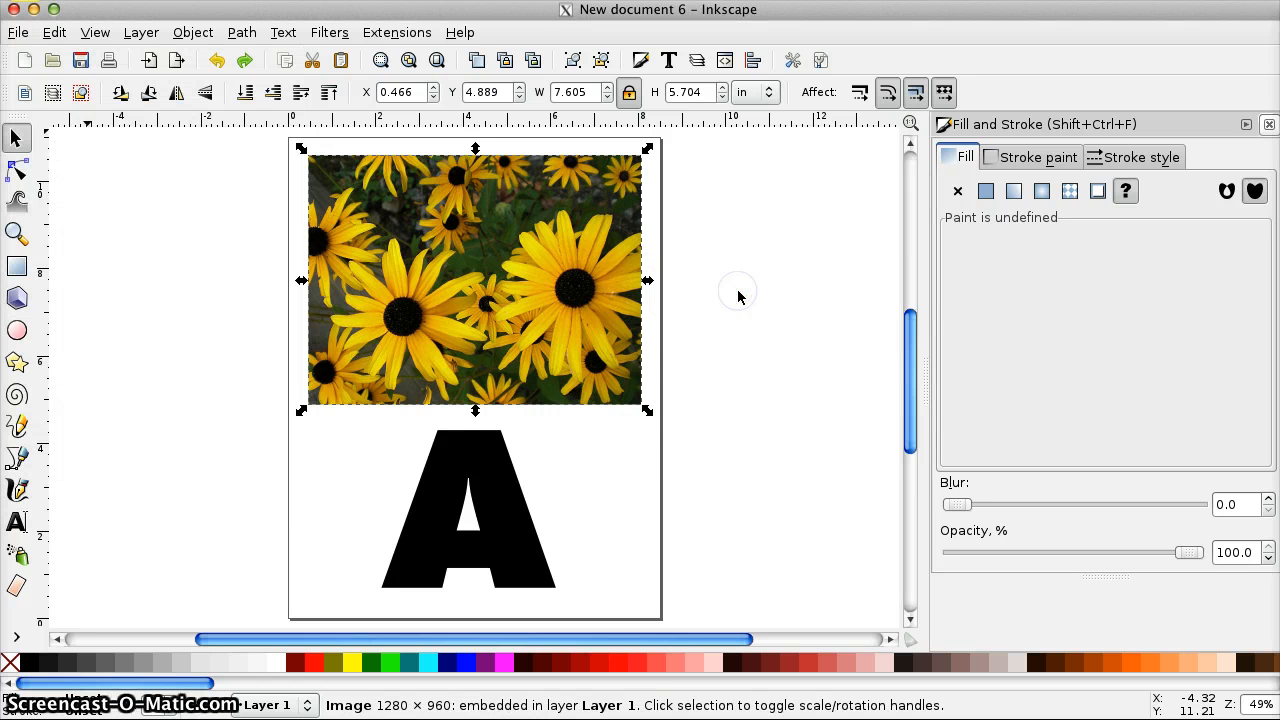
{"action": "left_click", "coordinate": [511, 473]}
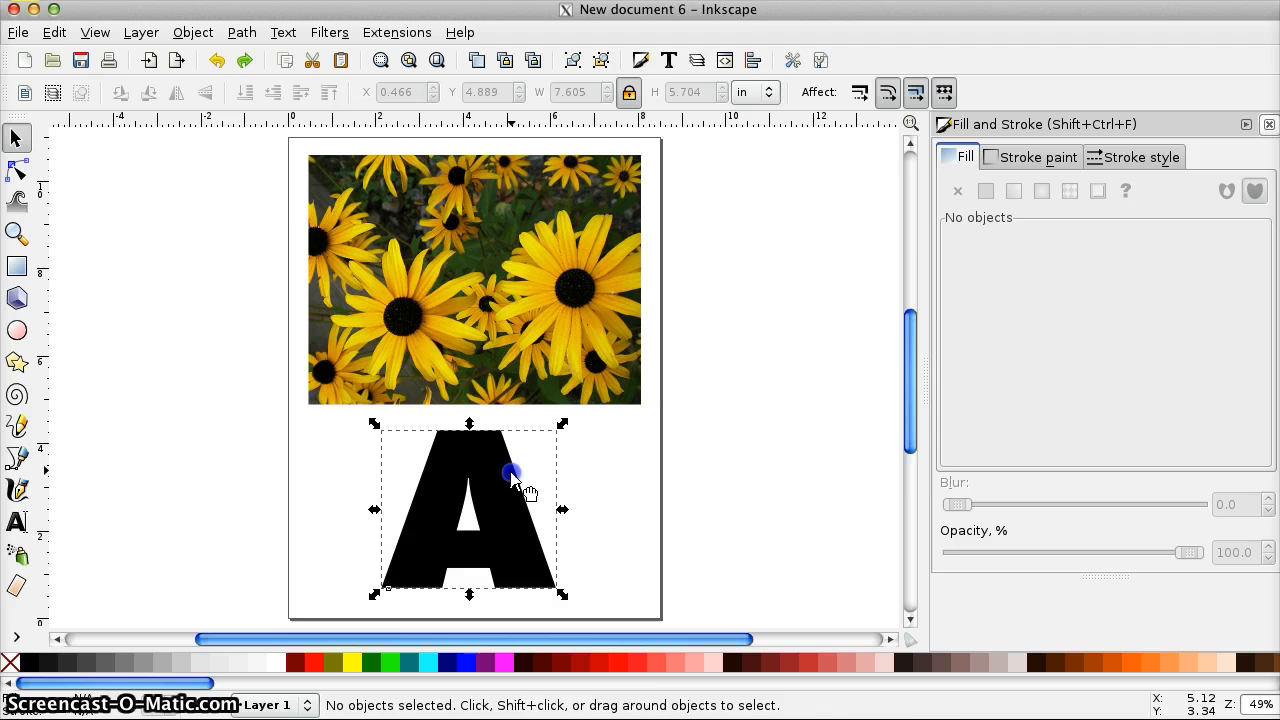
{"action": "left_click", "coordinate": [513, 475]}
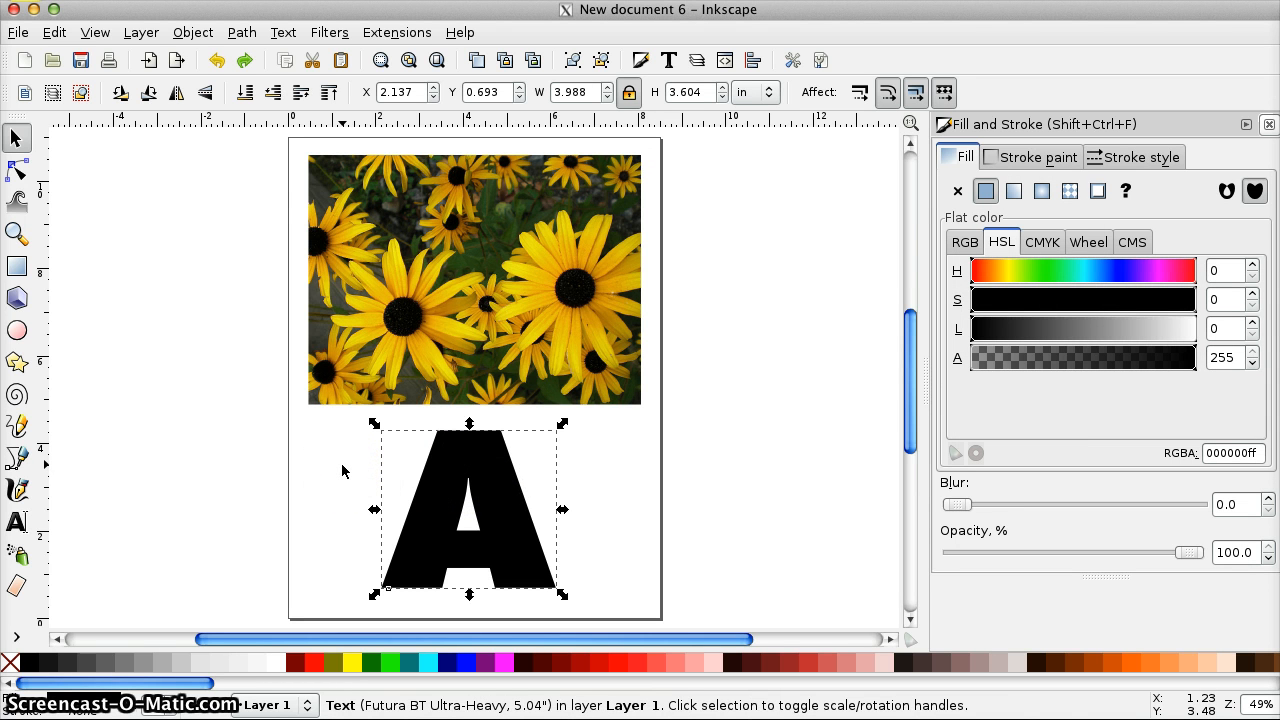
{"action": "left_click", "coordinate": [343, 465]}
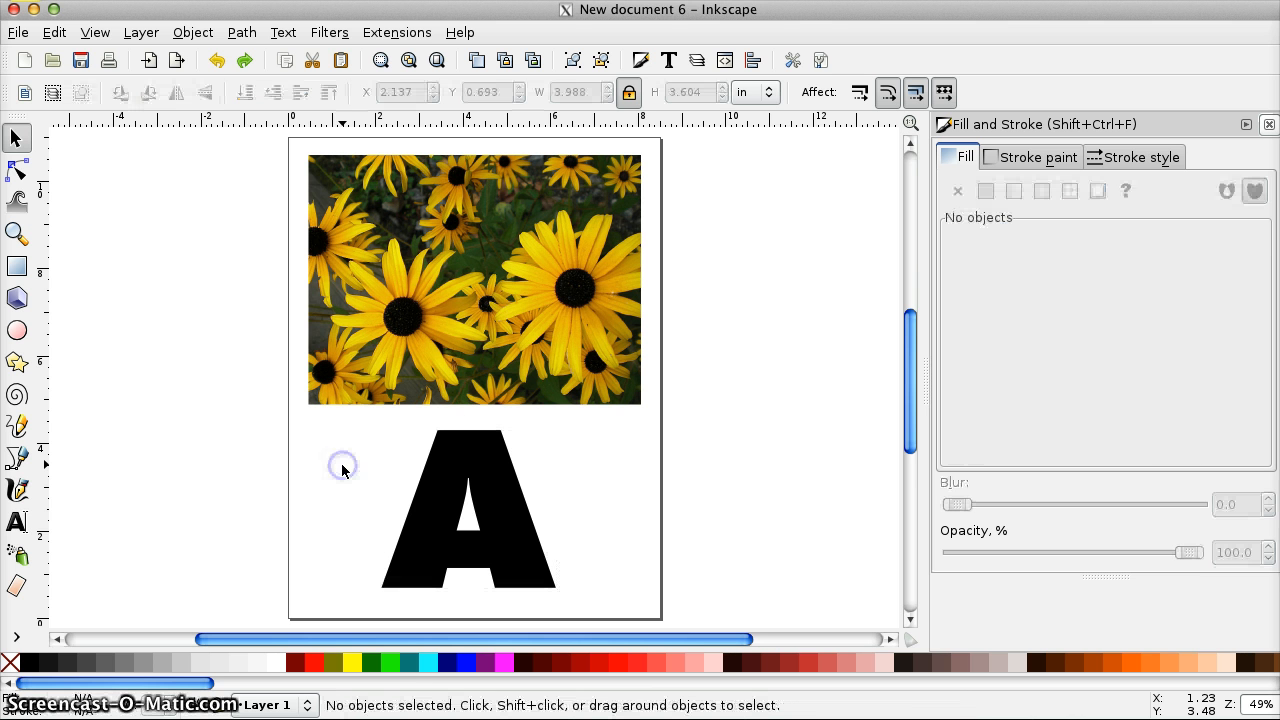
{"action": "left_click", "coordinate": [468, 475]}
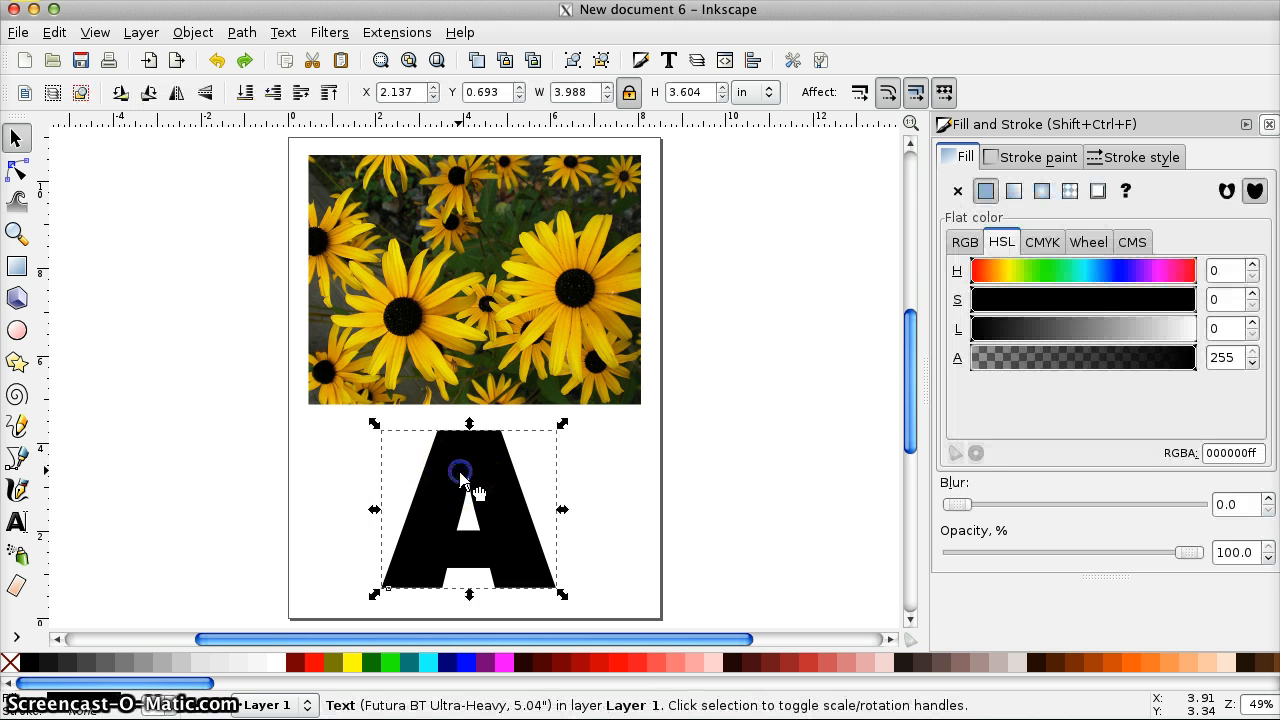
{"action": "left_click_drag", "start_coordinate": [463, 475], "coordinate": [458, 258]}
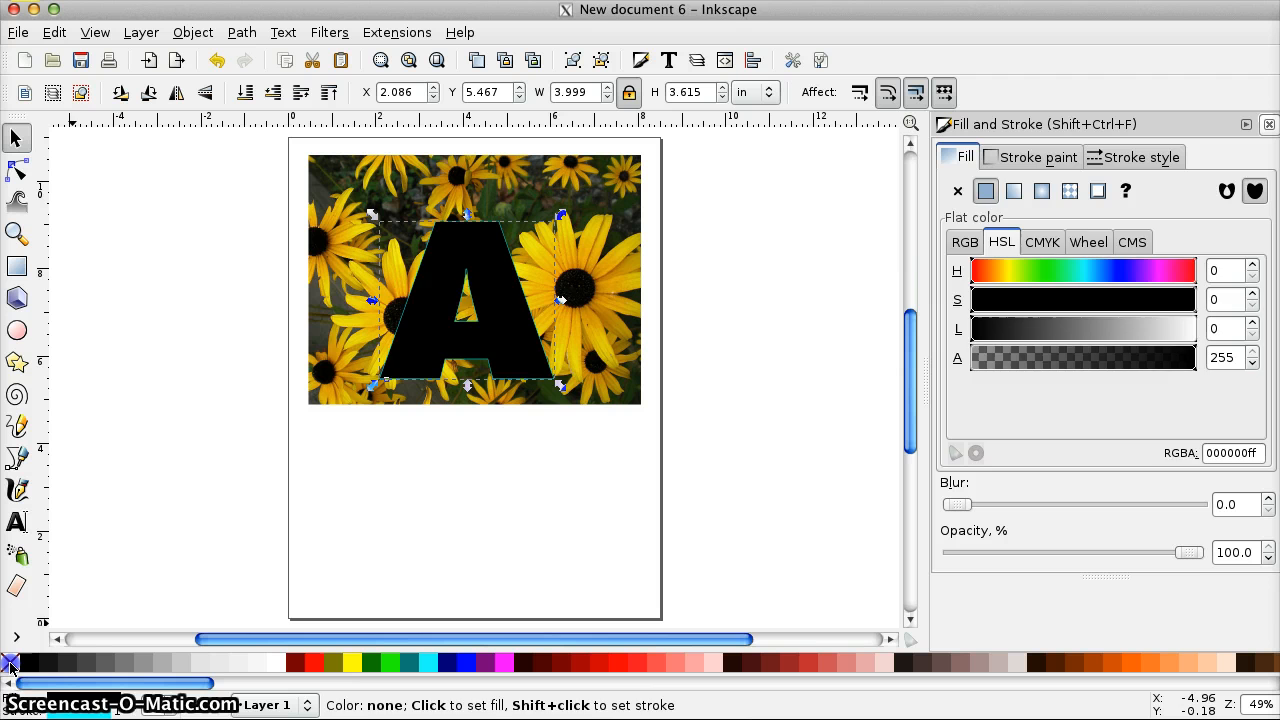
{"action": "left_click", "coordinate": [957, 191]}
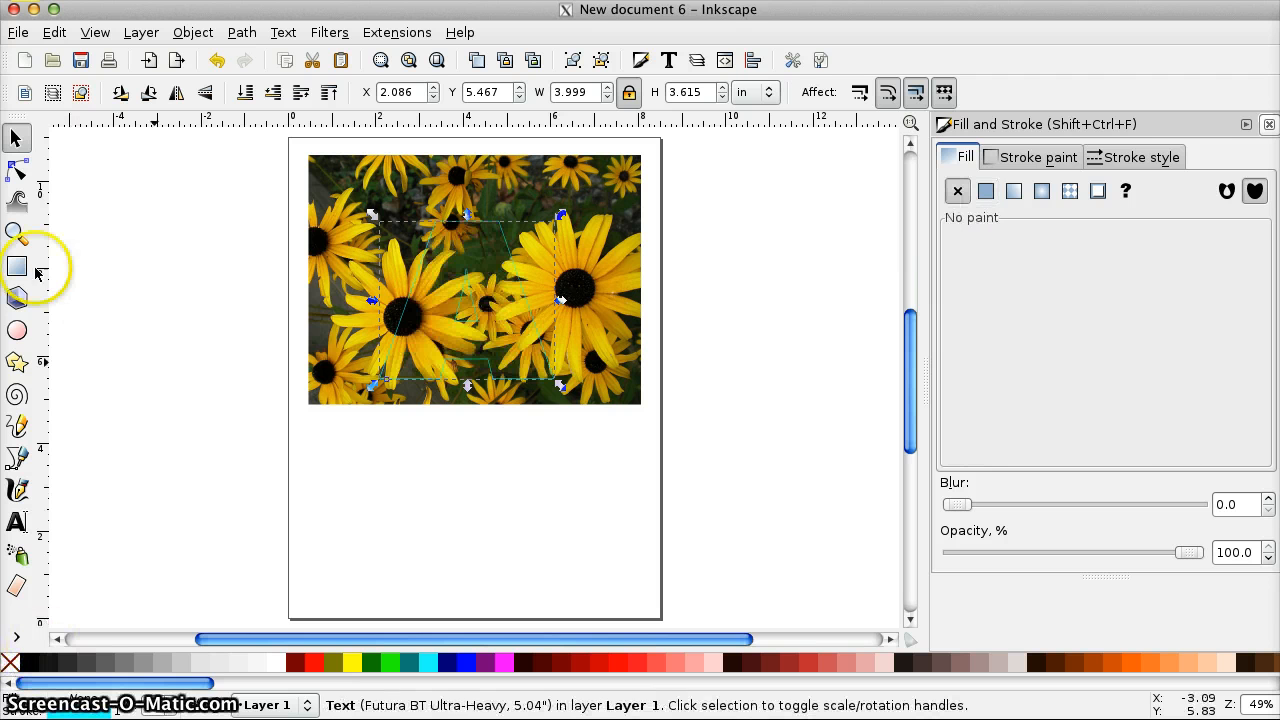
Position the A over the left sunflower and give it a white fill
{"action": "left_click", "coordinate": [17, 231]}
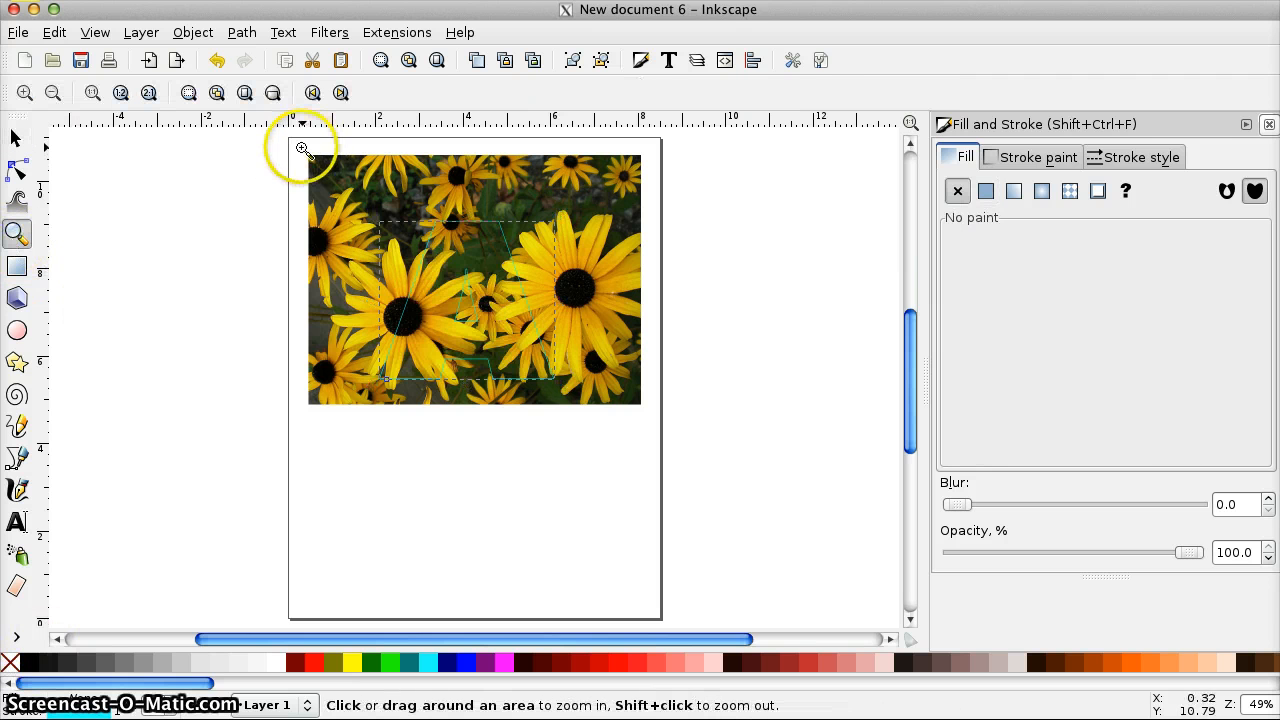
{"action": "left_click", "coordinate": [650, 413]}
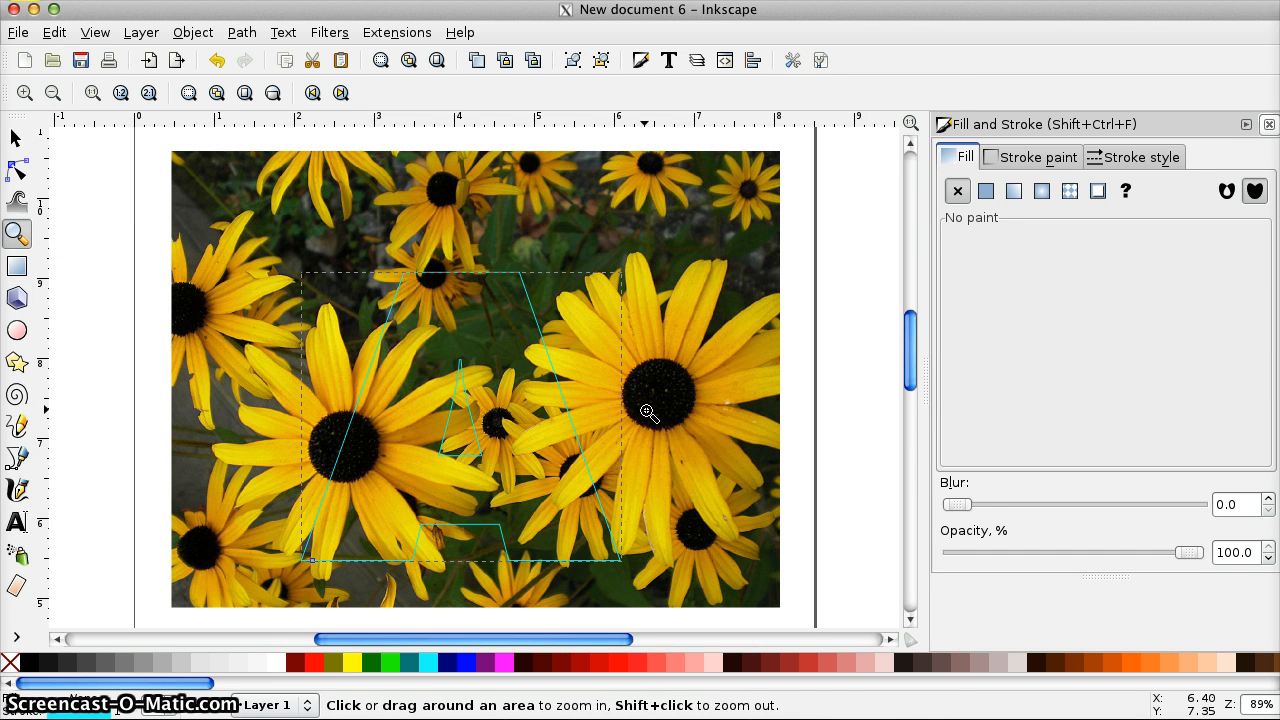
{"action": "left_click", "coordinate": [16, 138]}
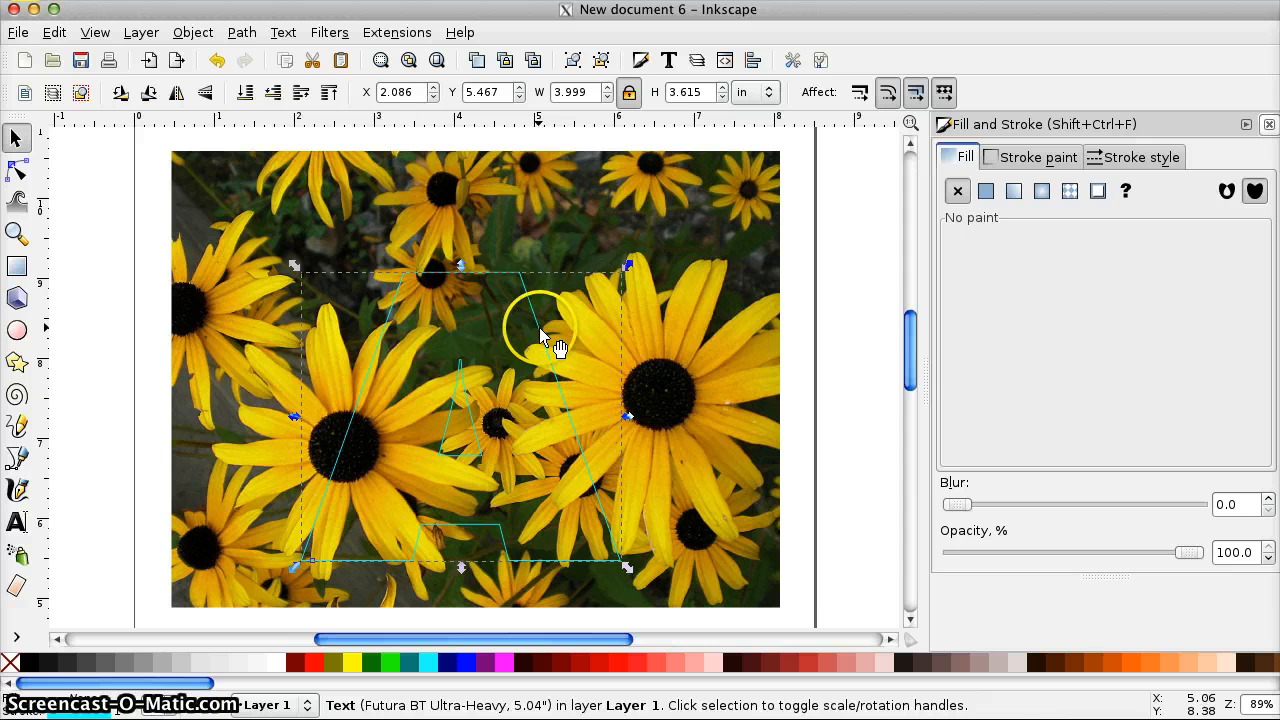
{"action": "left_click_drag", "start_coordinate": [555, 330], "coordinate": [430, 360]}
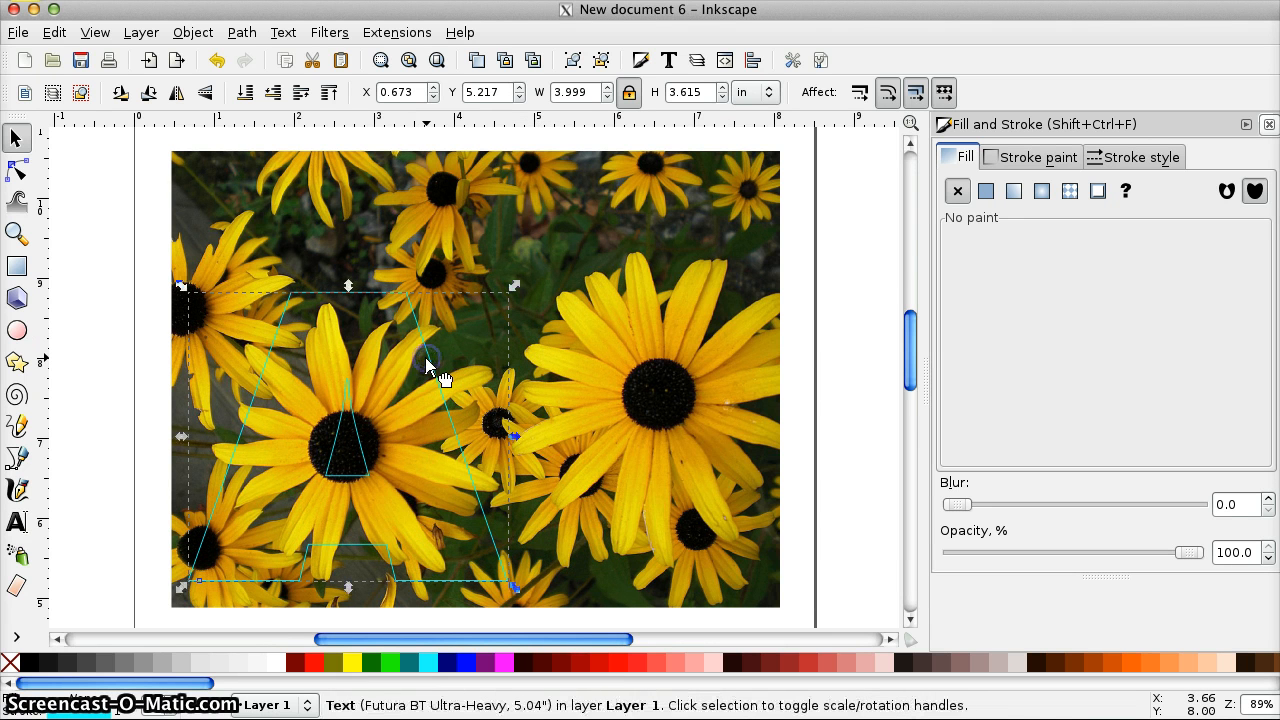
{"action": "mouse_move", "coordinate": [305, 650]}
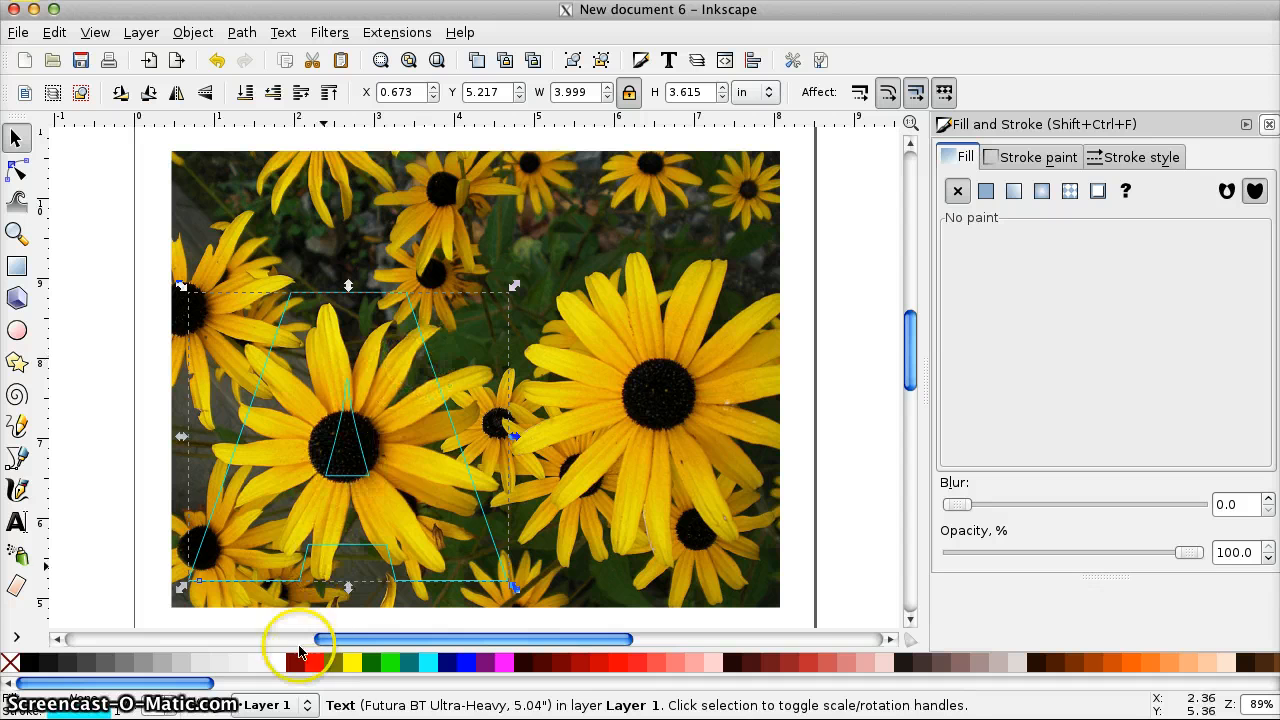
{"action": "left_click", "coordinate": [278, 662]}
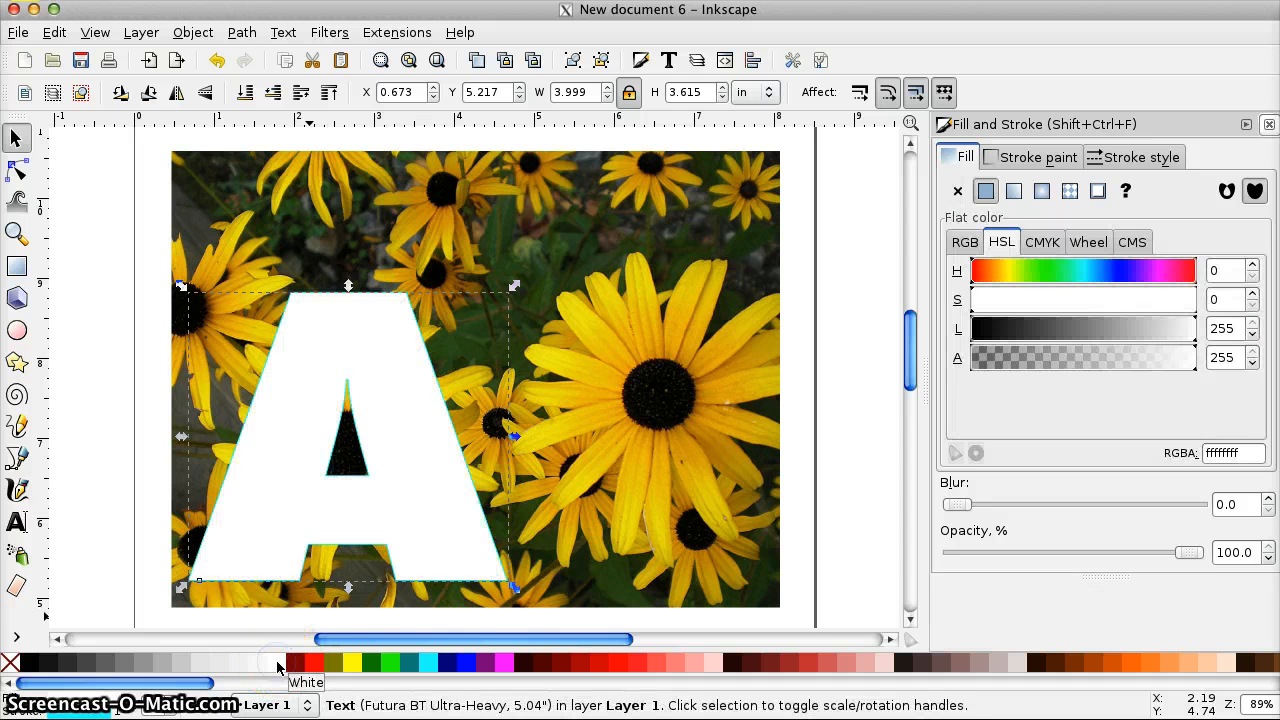
{"action": "mouse_move", "coordinate": [155, 222]}
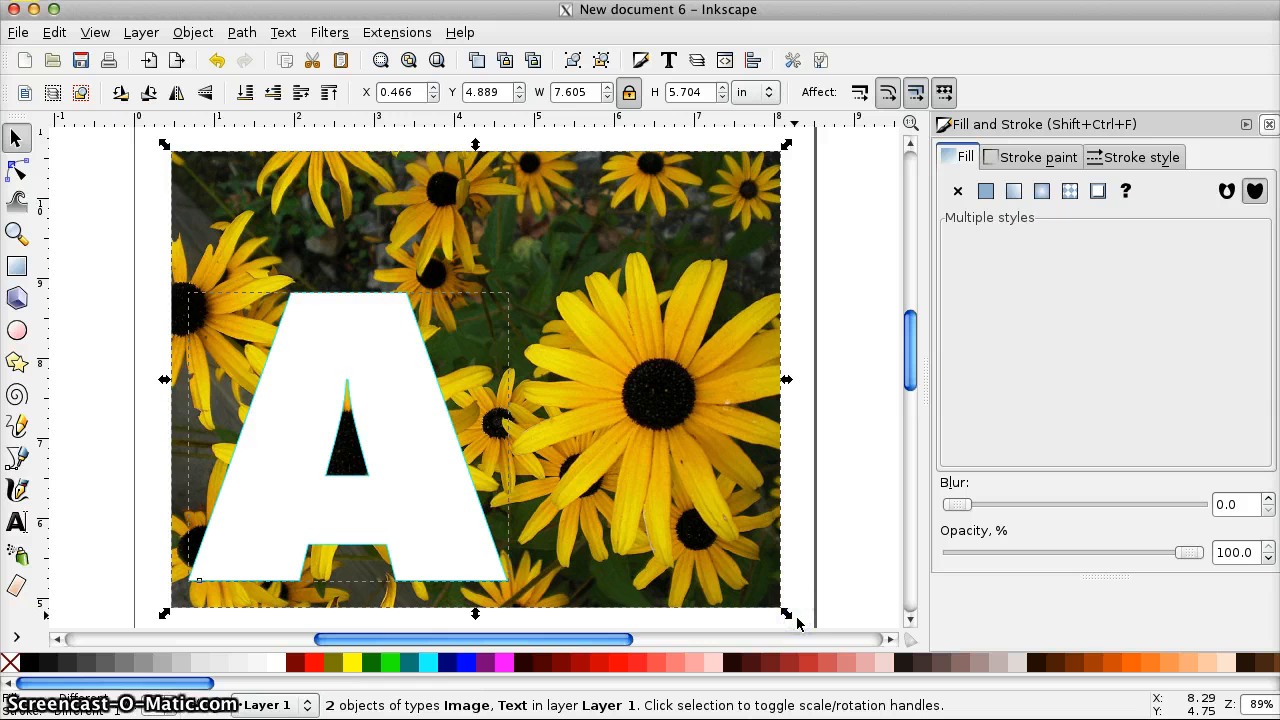
{"action": "mouse_move", "coordinate": [465, 325]}
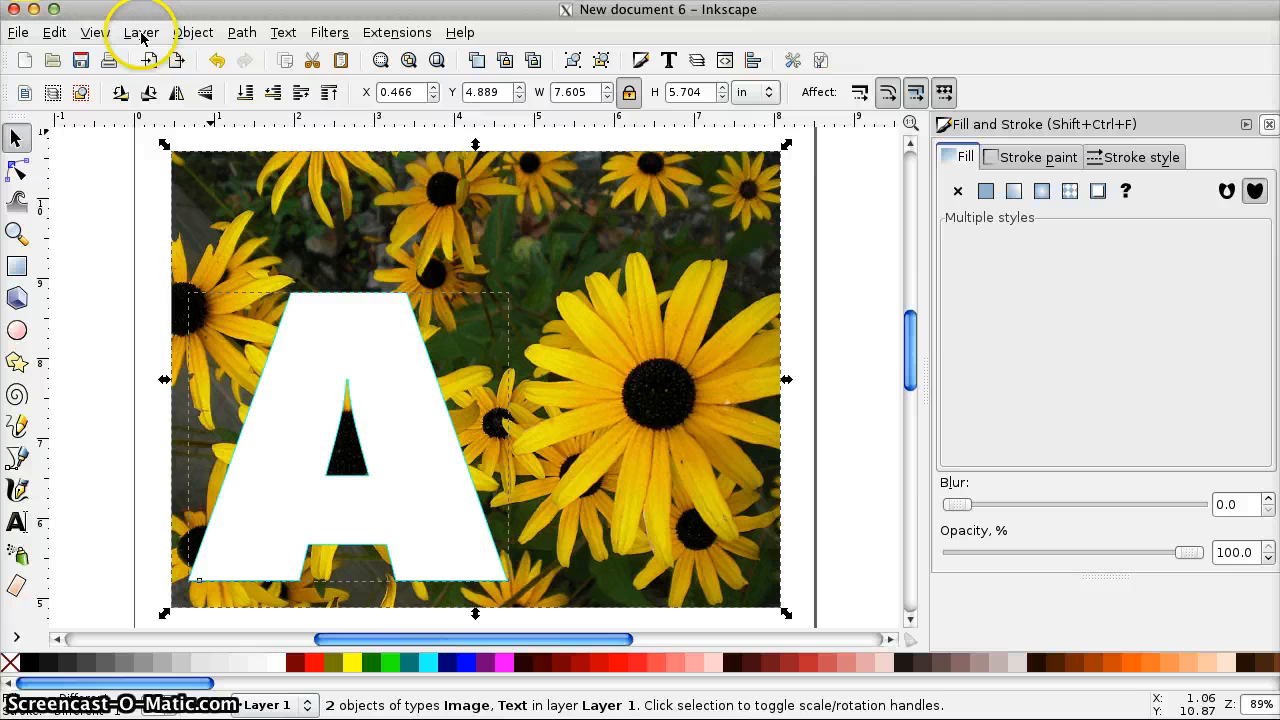
Apply Object > Clip > Set to cut the photo into the A shape, then deselect
{"action": "left_click", "coordinate": [192, 32]}
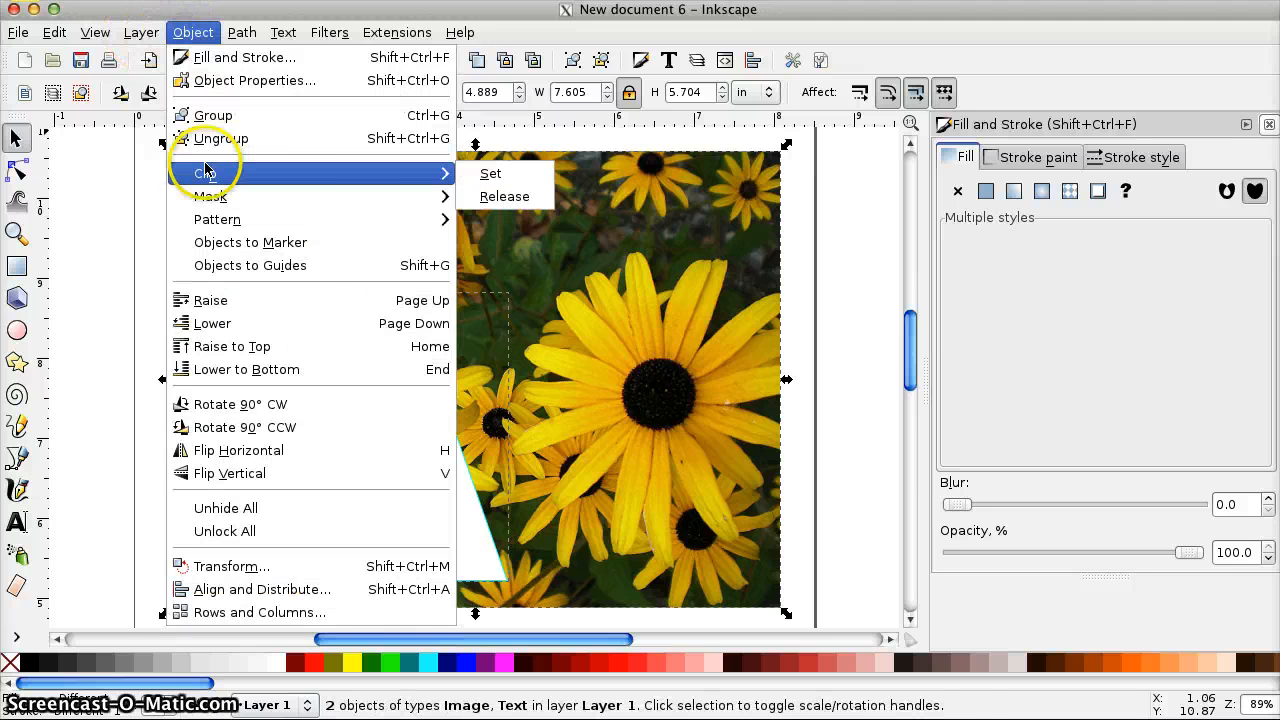
{"action": "left_click", "coordinate": [490, 173]}
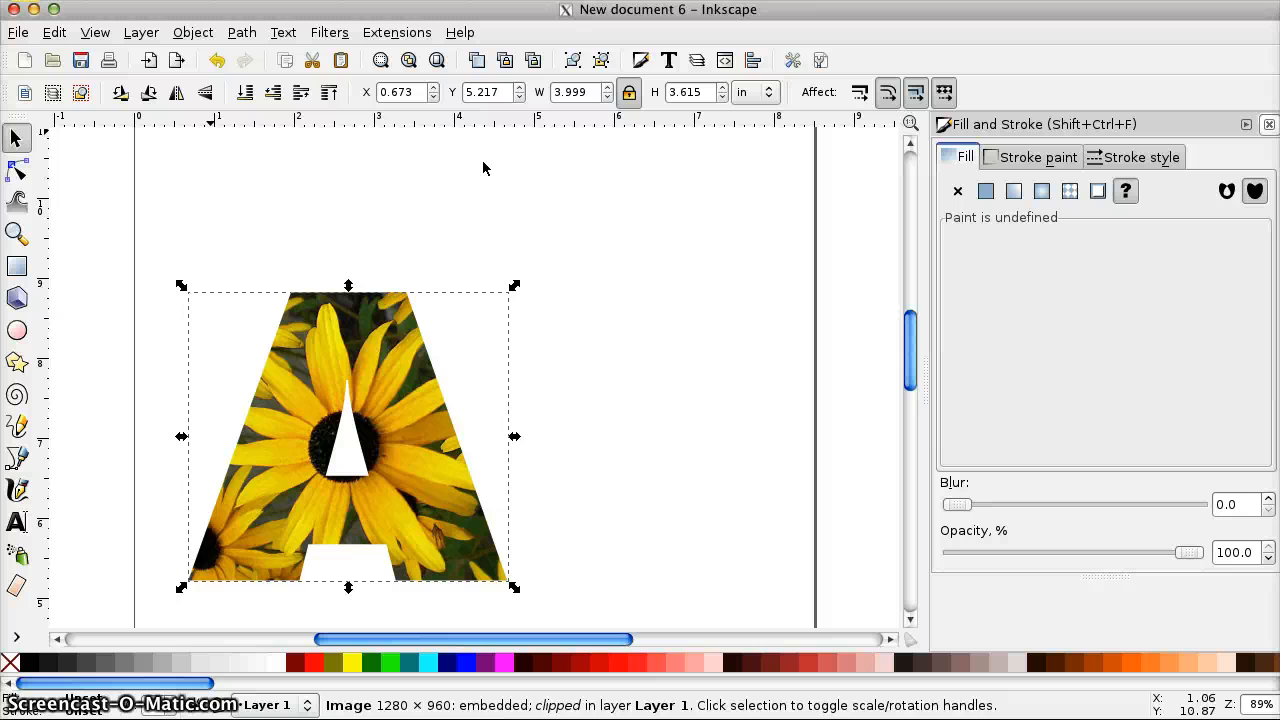
{"action": "left_click", "coordinate": [483, 164]}
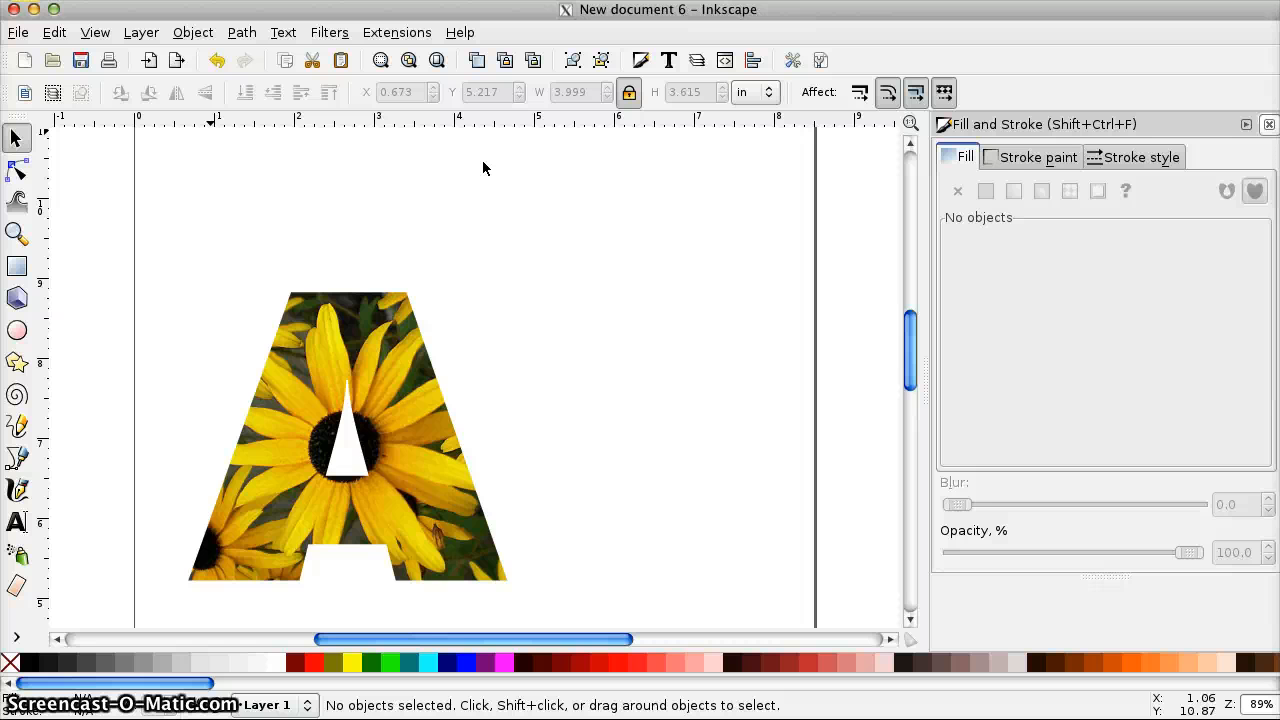
{"action": "mouse_move", "coordinate": [340, 160]}
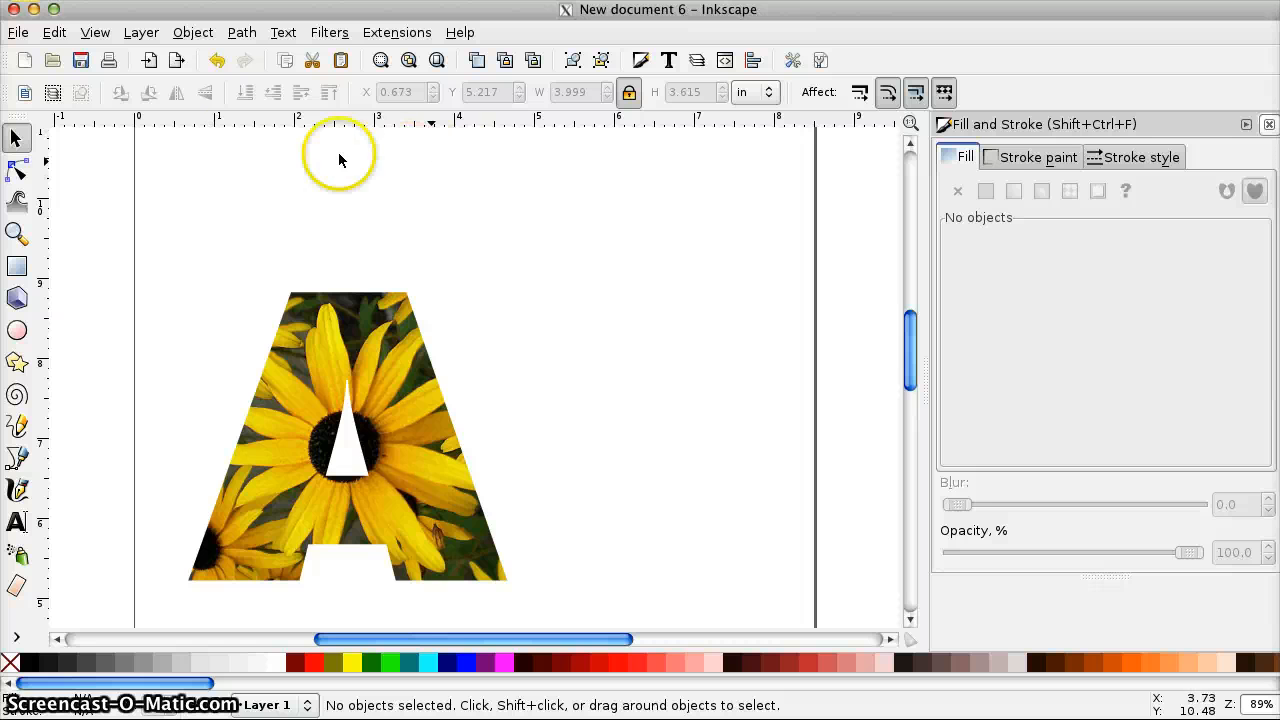
Set the bitmap export of the 800×723 px drawing to file Atest in Documents
{"action": "left_click", "coordinate": [17, 32]}
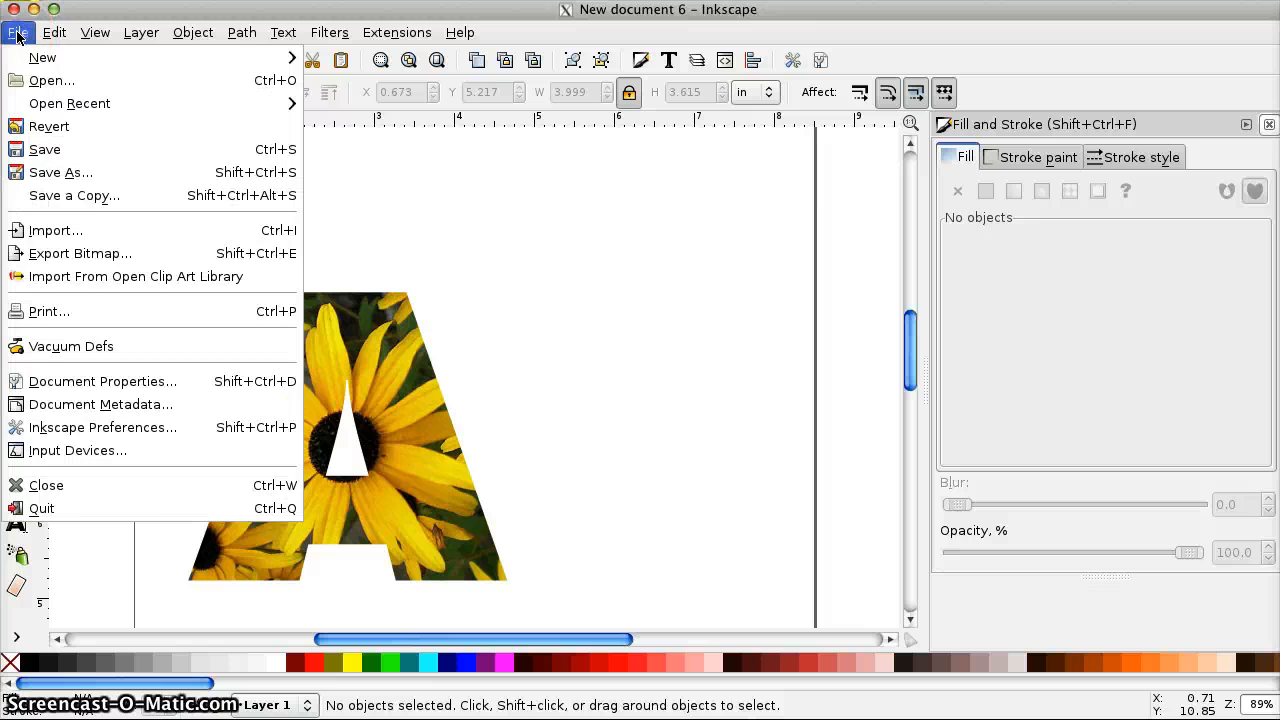
{"action": "left_click", "coordinate": [79, 253]}
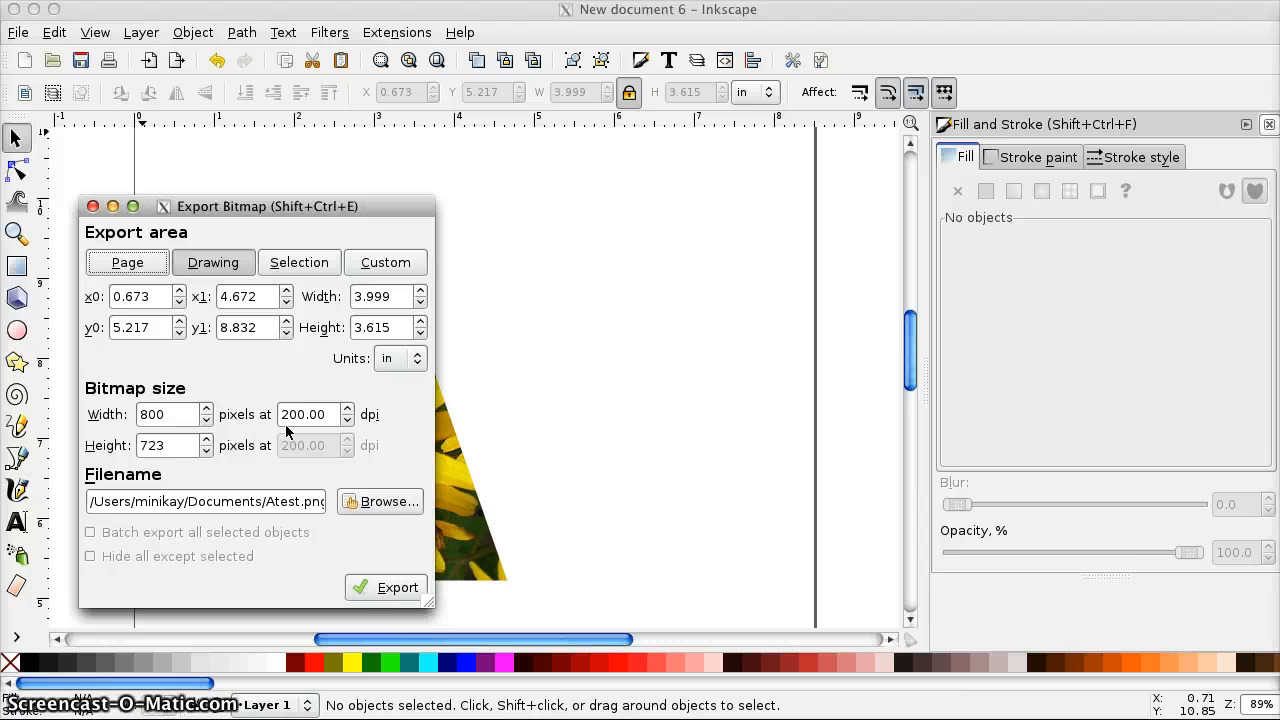
{"action": "left_click", "coordinate": [388, 501]}
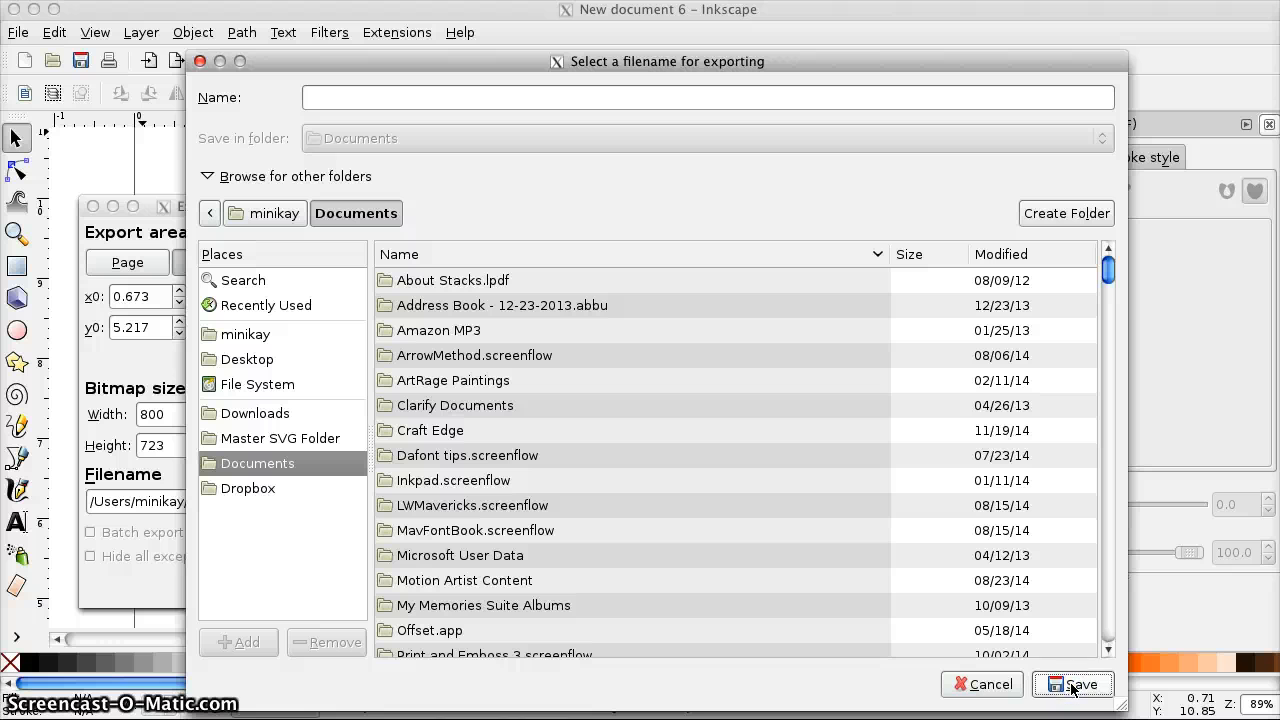
{"action": "left_click", "coordinate": [700, 97]}
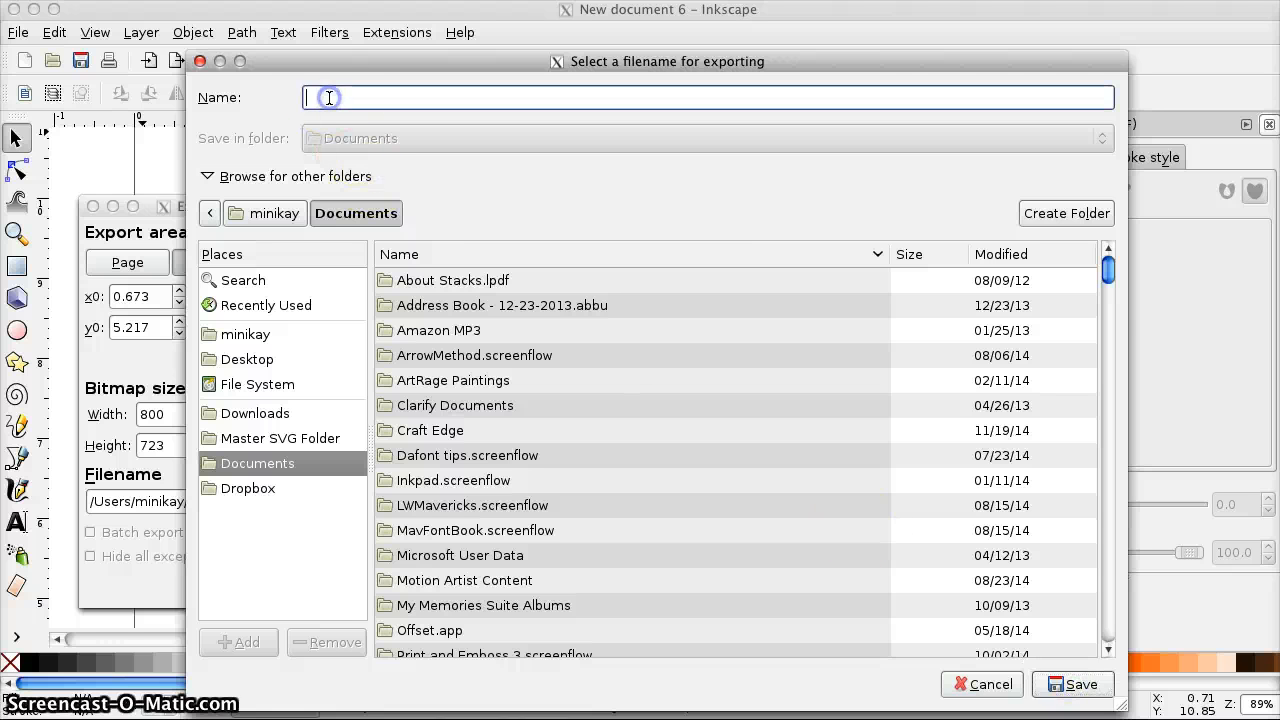
{"action": "type", "text": "Atest"}
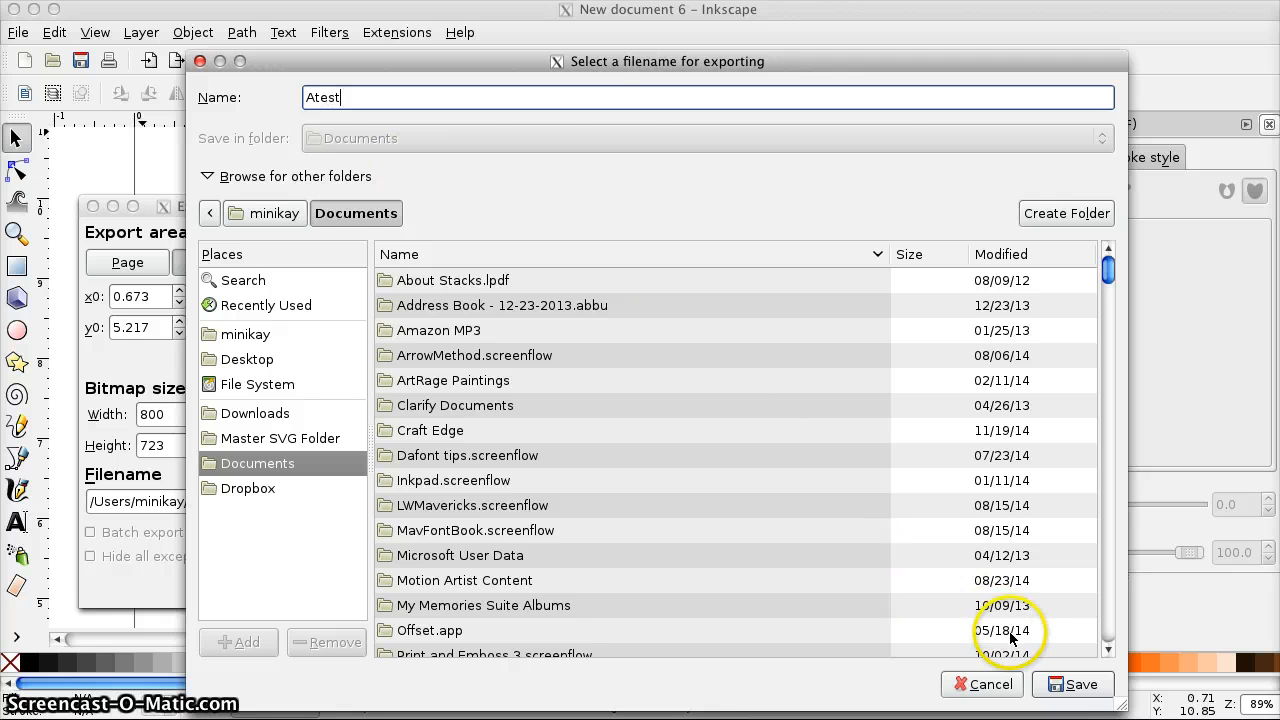
{"action": "left_click", "coordinate": [1071, 684]}
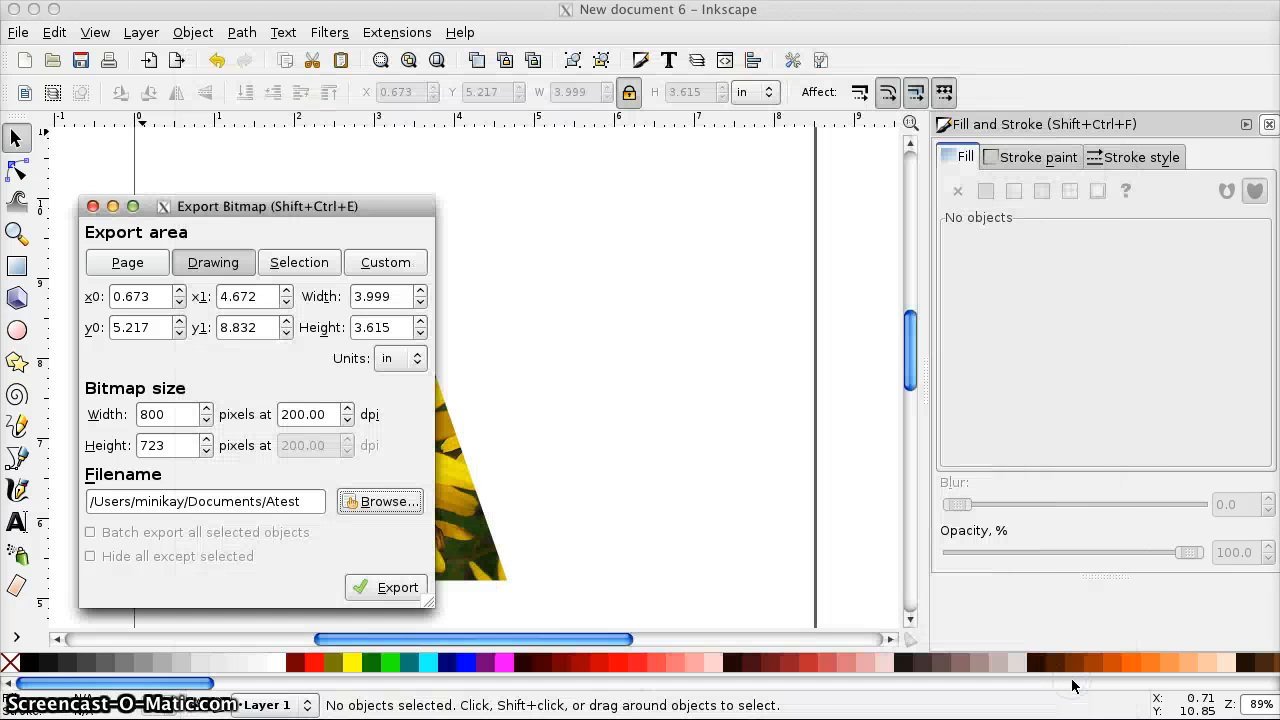
{"action": "mouse_move", "coordinate": [627, 424]}
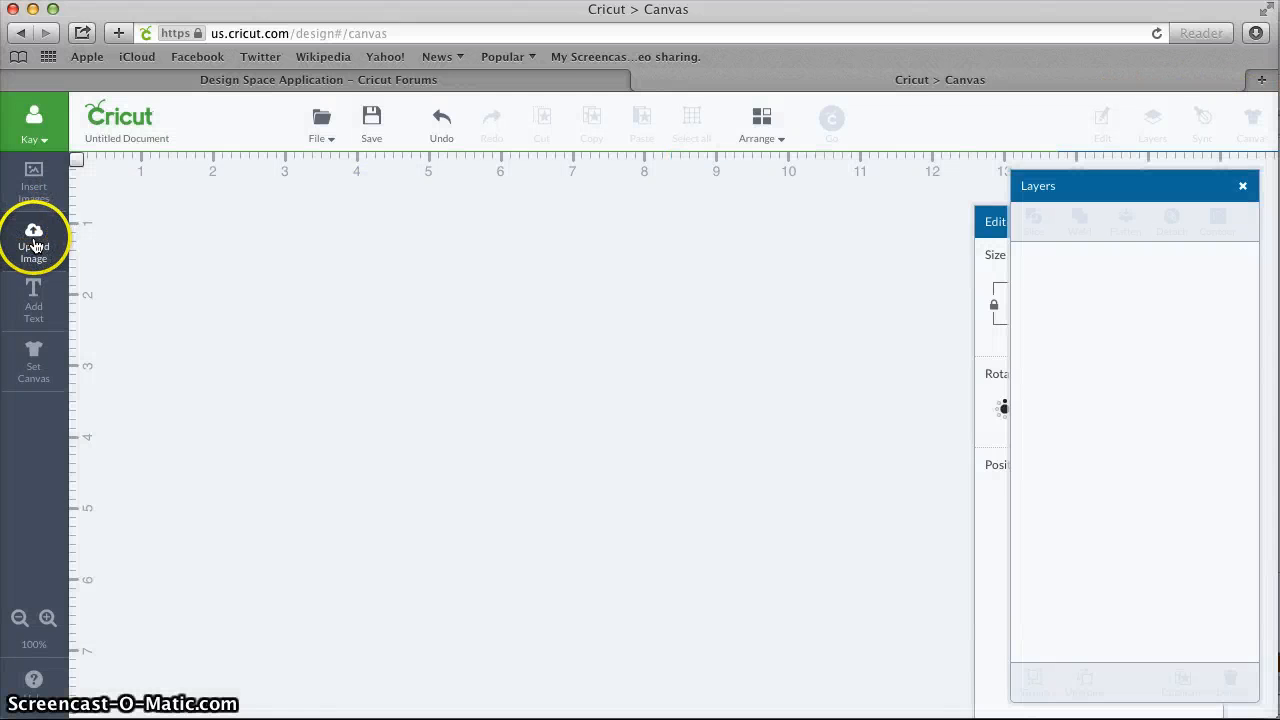
Load Atest.png through a basic image upload, ending at Step 1 with Simple image
{"action": "left_click", "coordinate": [33, 240]}
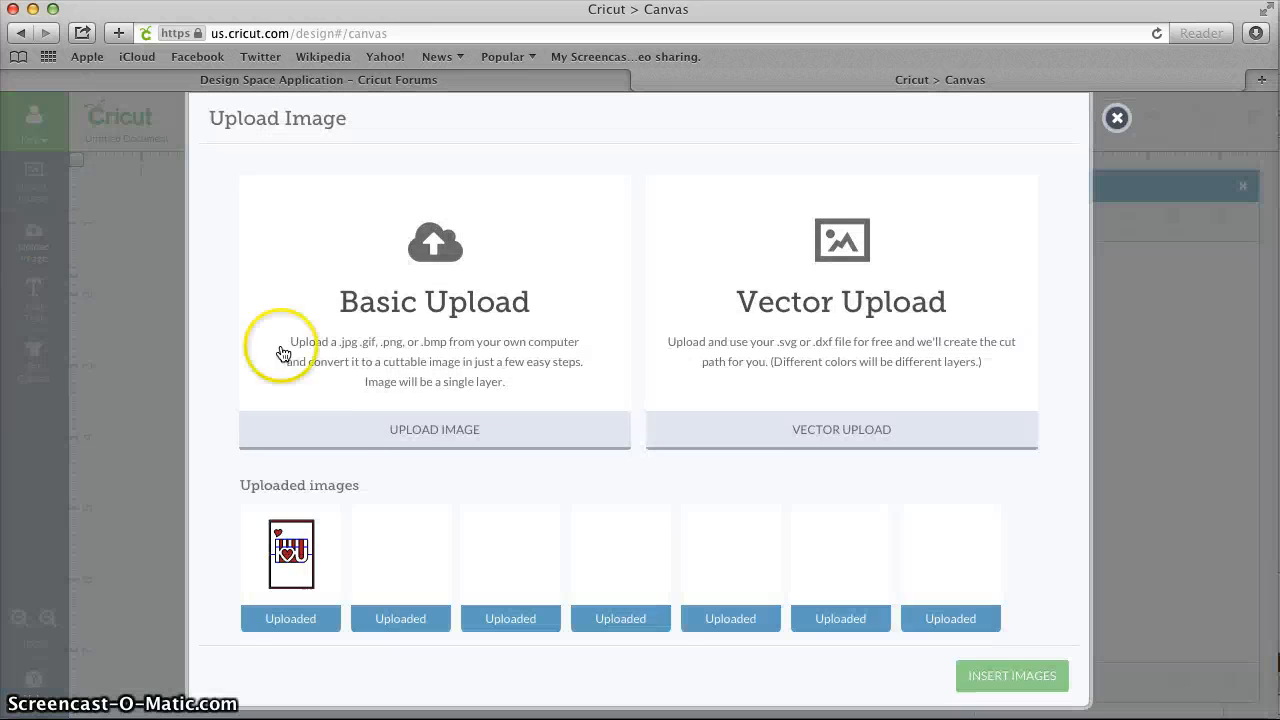
{"action": "left_click", "coordinate": [434, 429]}
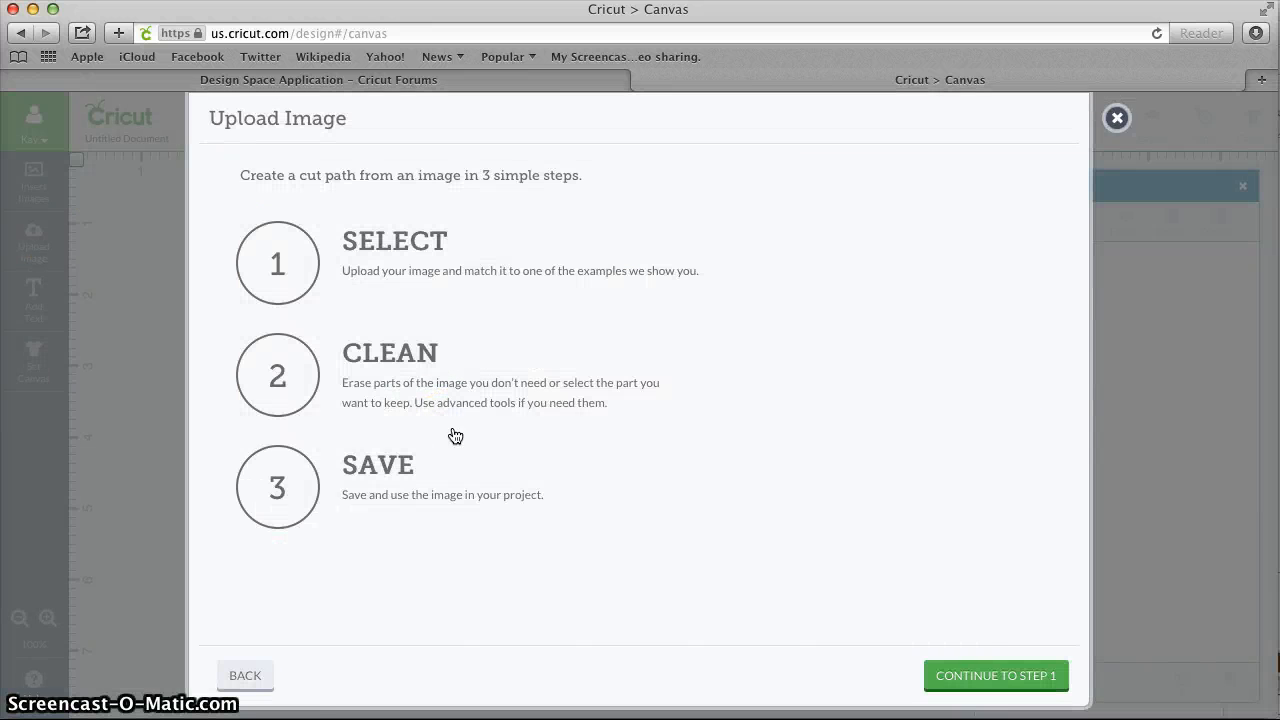
{"action": "left_click", "coordinate": [994, 675]}
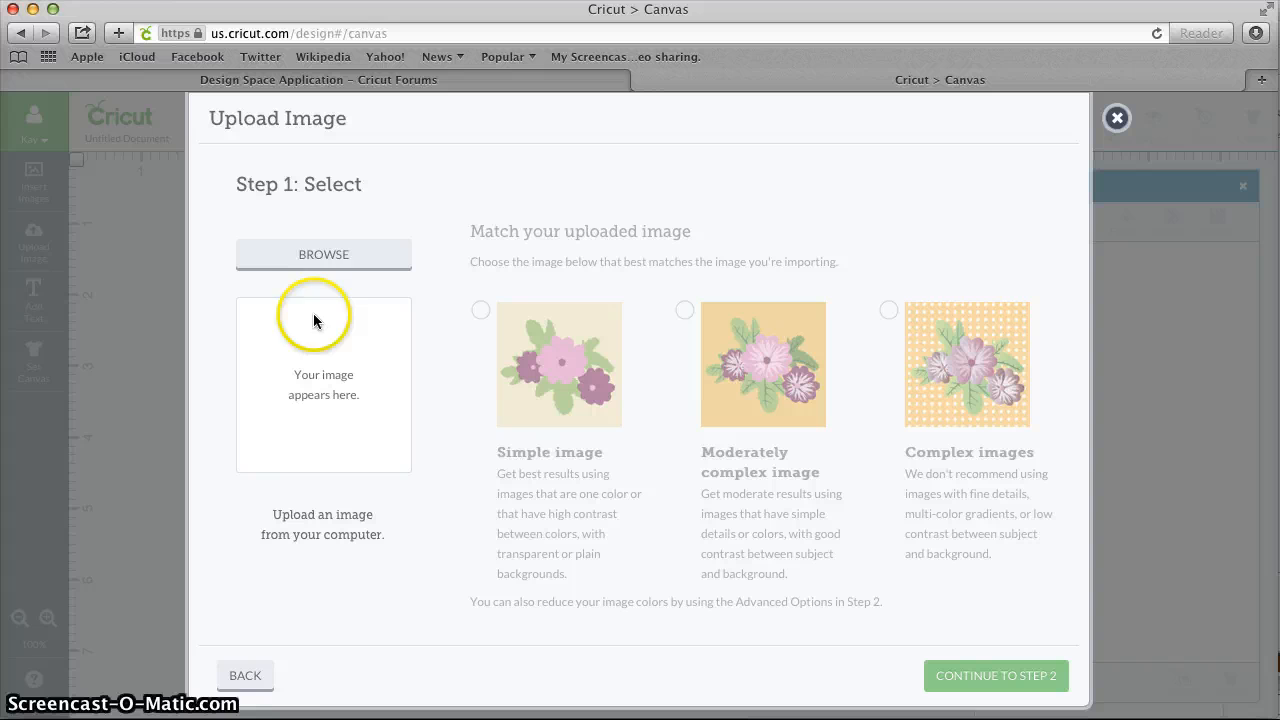
{"action": "left_click", "coordinate": [323, 254]}
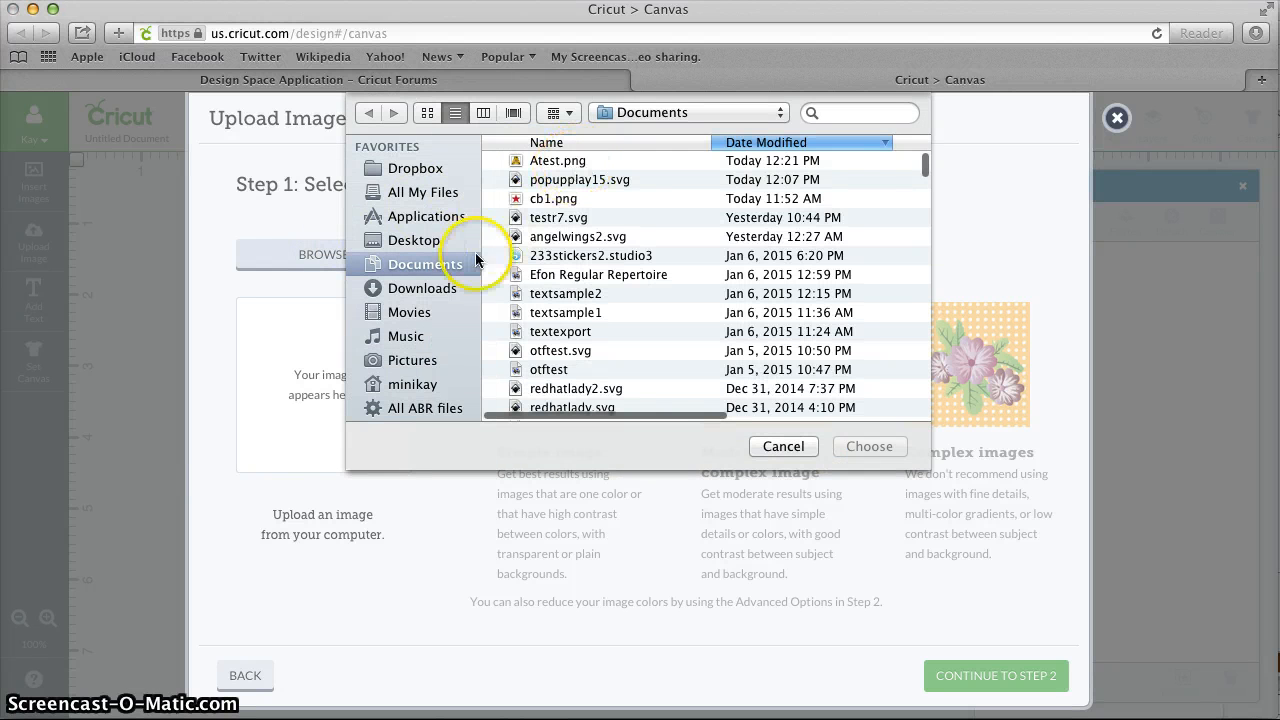
{"action": "left_click", "coordinate": [558, 160]}
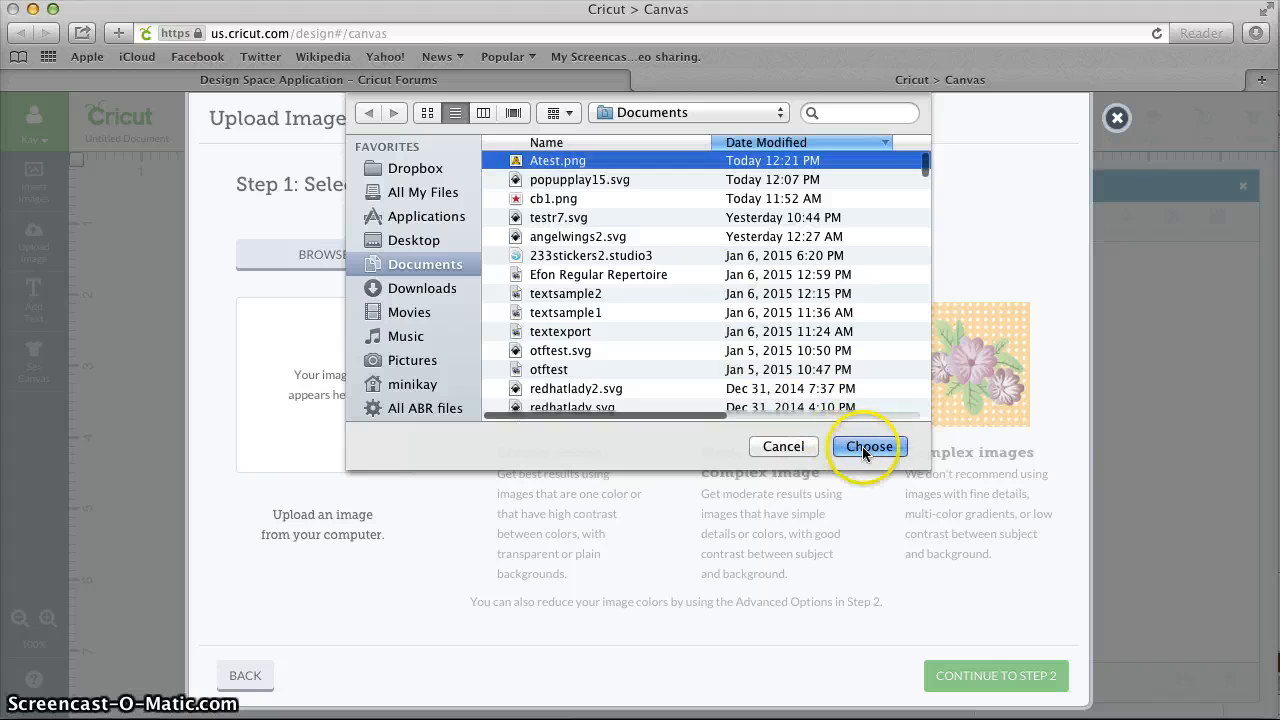
{"action": "left_click", "coordinate": [868, 446]}
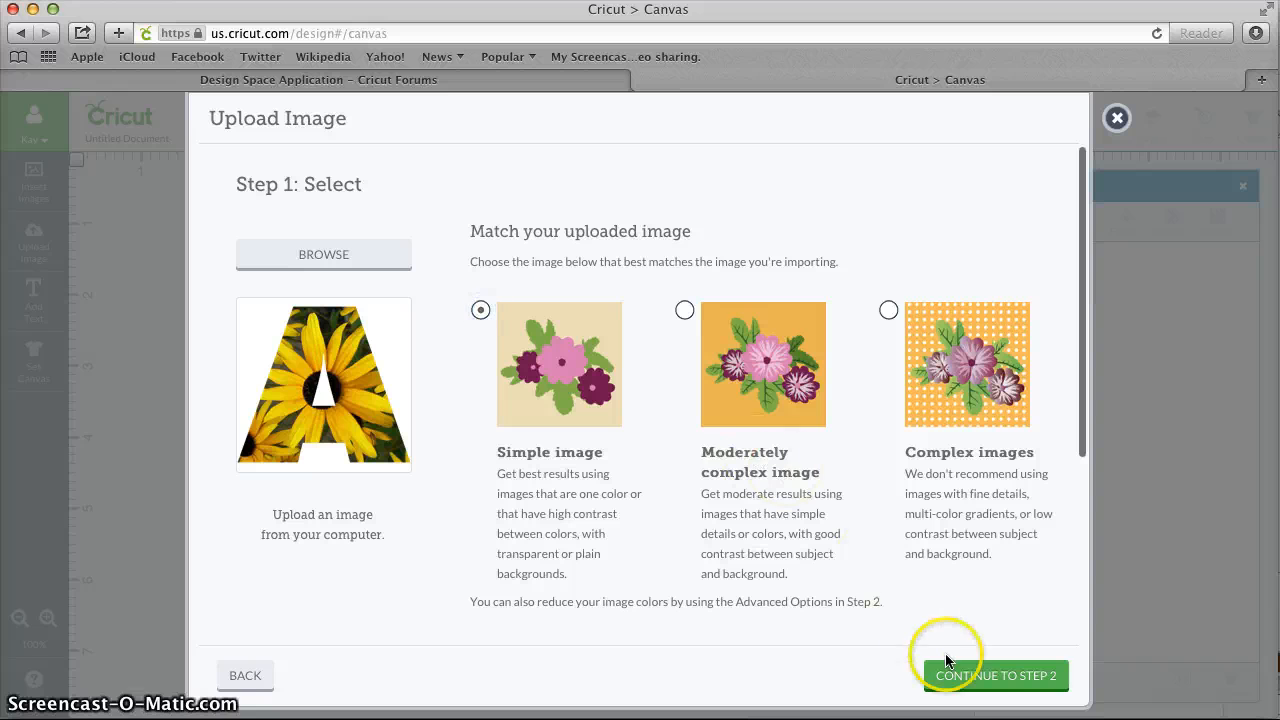
Pass through cleanup, previewing the letter A cut outline, to Step 3: Save
{"action": "left_click", "coordinate": [995, 675]}
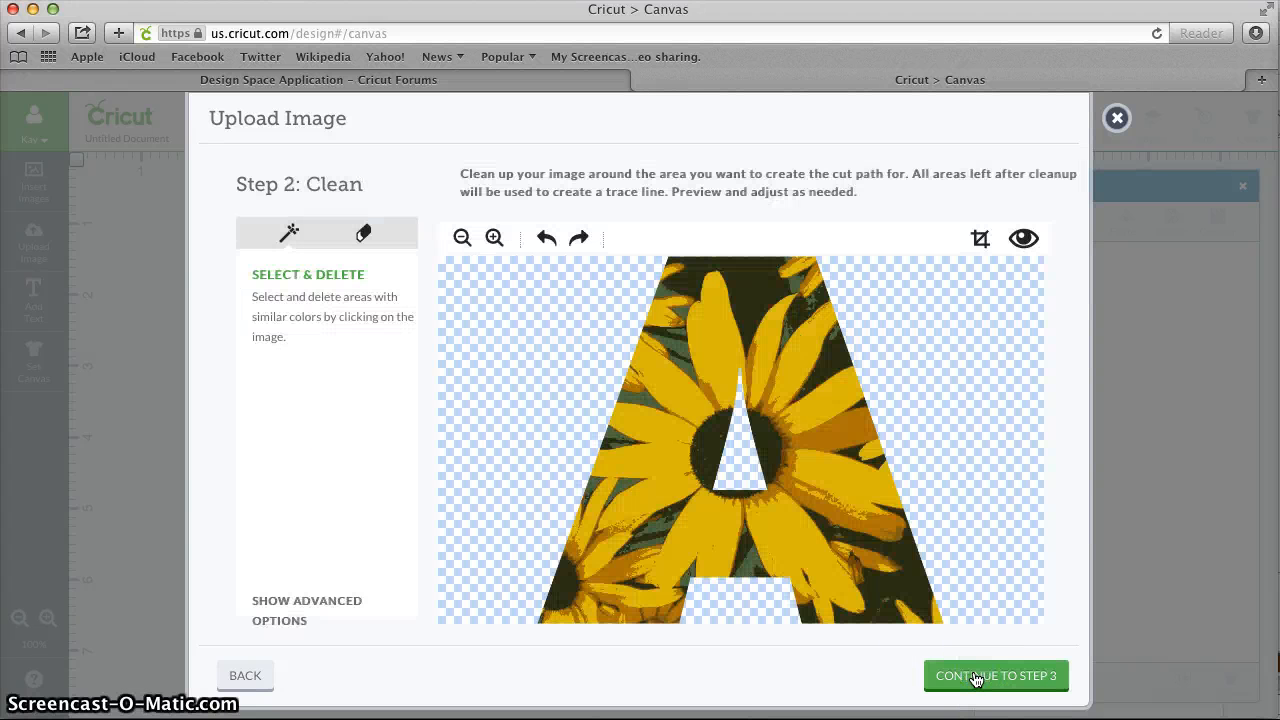
{"action": "left_click", "coordinate": [462, 238]}
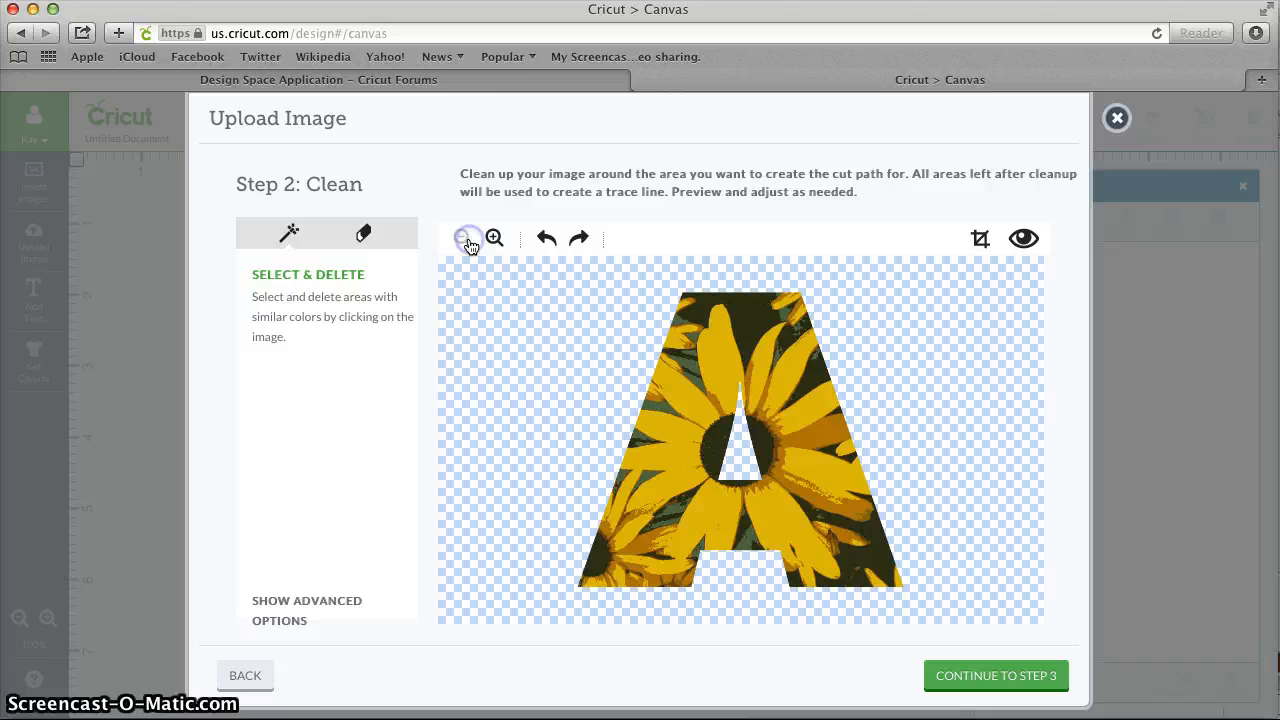
{"action": "left_click", "coordinate": [1023, 238]}
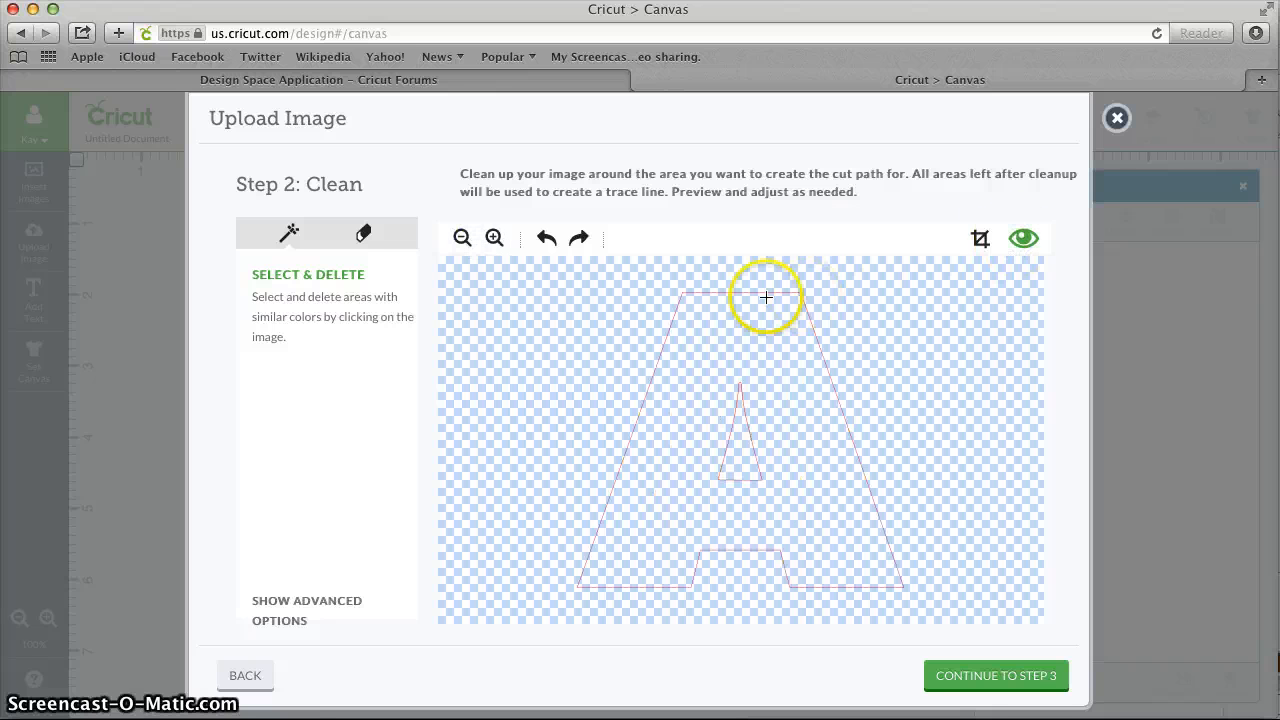
{"action": "mouse_move", "coordinate": [995, 675]}
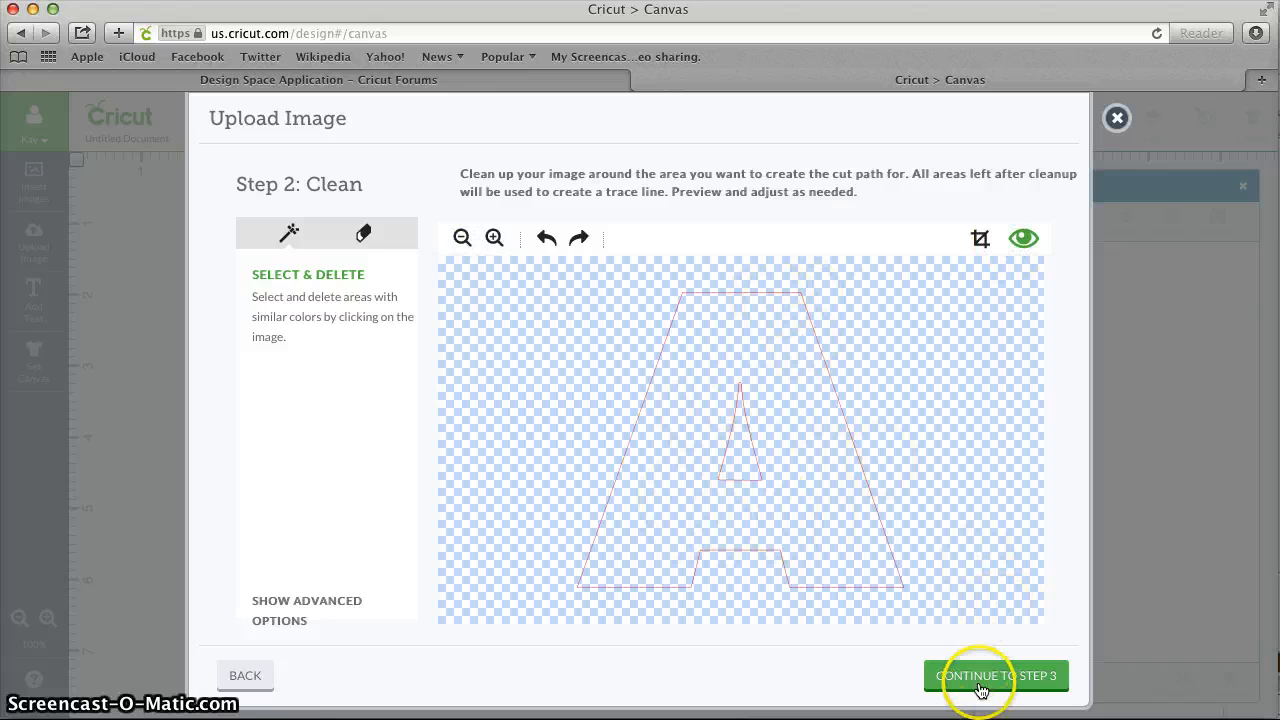
{"action": "left_click", "coordinate": [996, 675]}
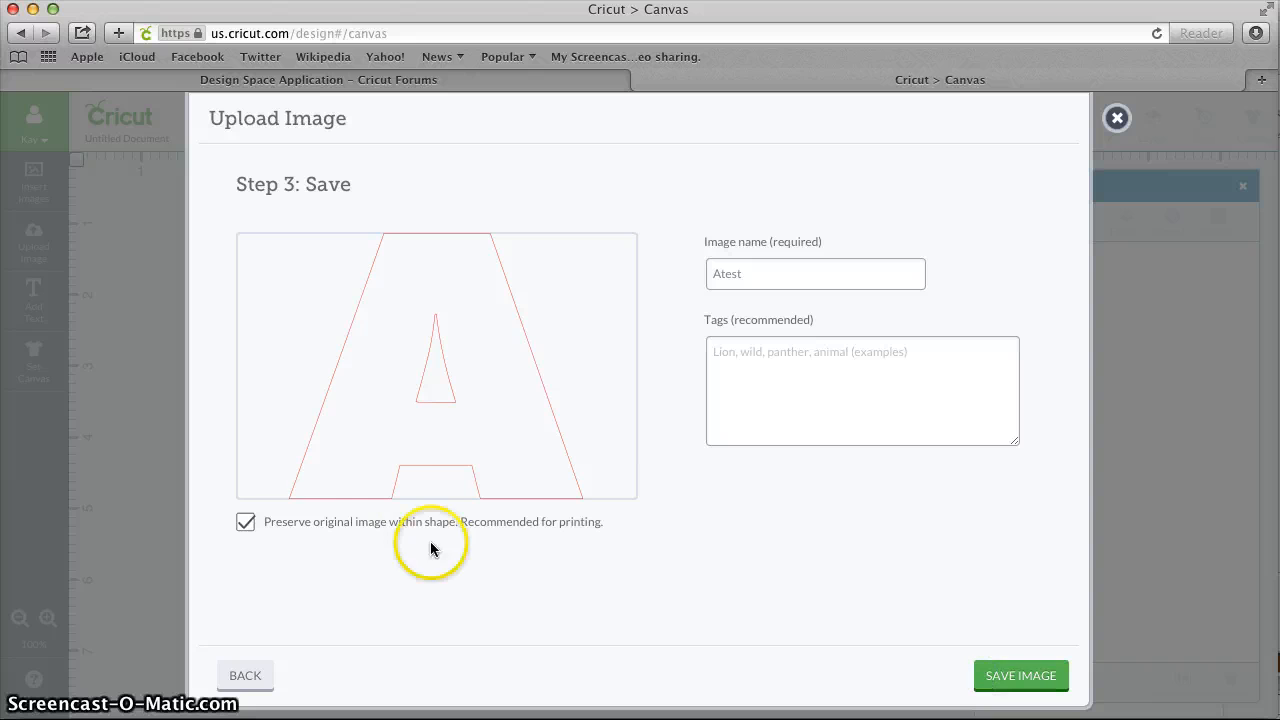
{"action": "mouse_move", "coordinate": [246, 522]}
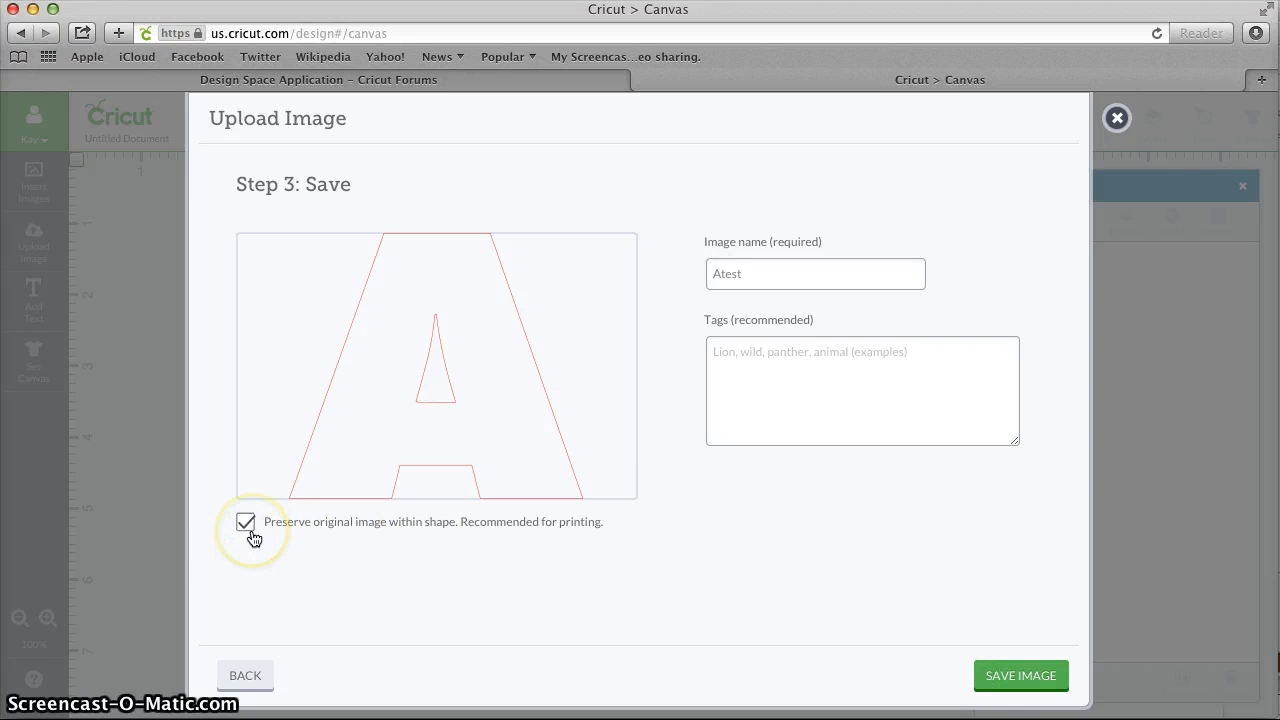
{"action": "mouse_move", "coordinate": [1020, 675]}
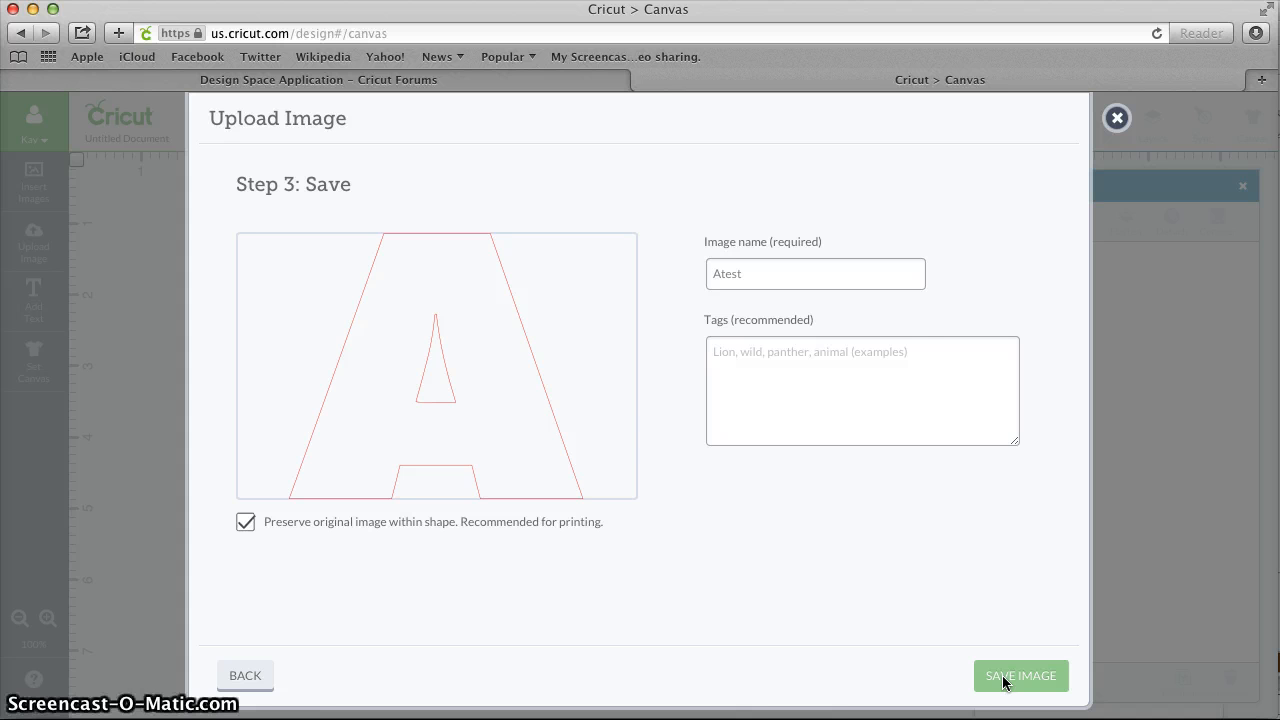
Save the Atest image with 'Preserve original image within shape' left checked
{"action": "left_click", "coordinate": [1020, 675]}
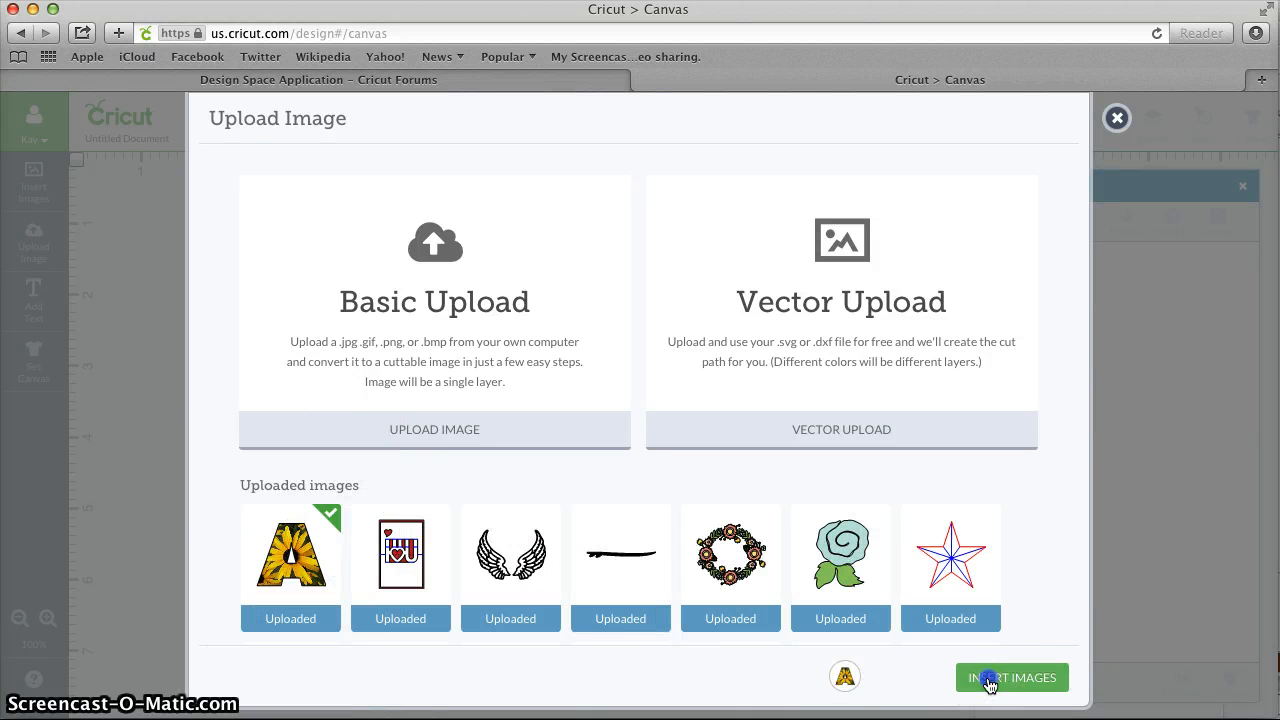
Insert the Atest letter A onto the canvas and deselect it
{"action": "left_click", "coordinate": [1011, 677]}
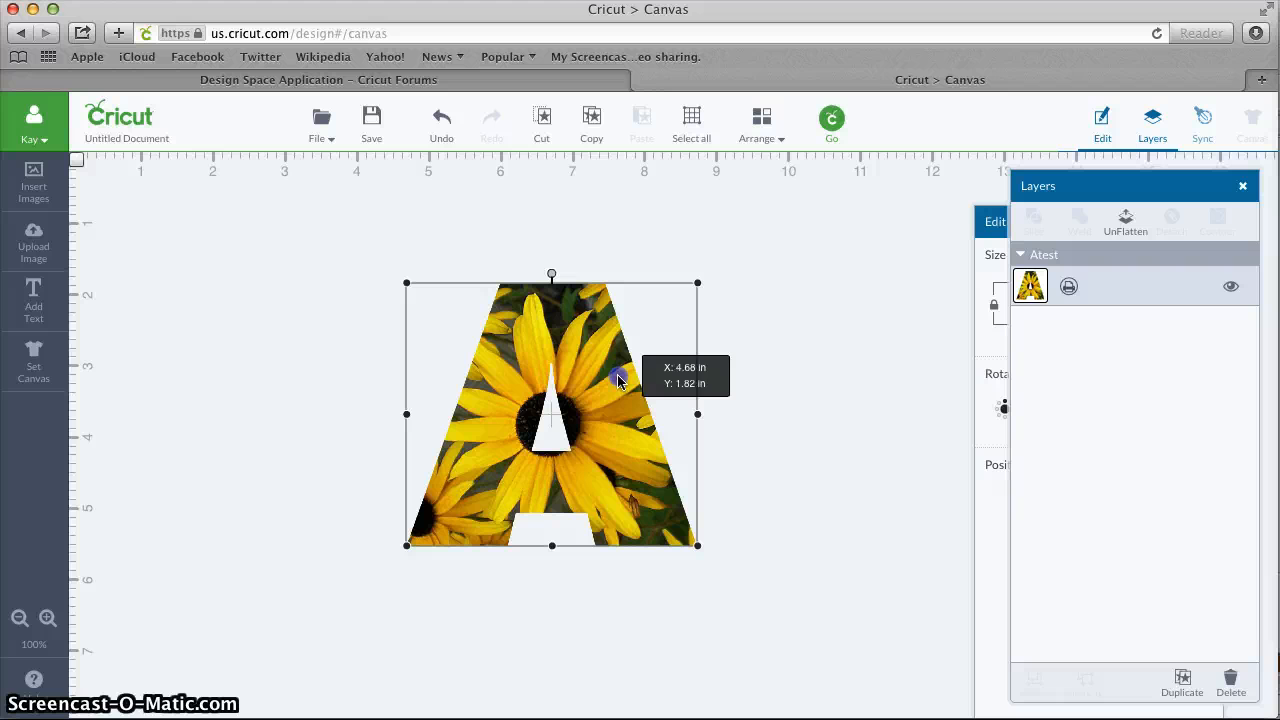
{"action": "mouse_move", "coordinate": [745, 405]}
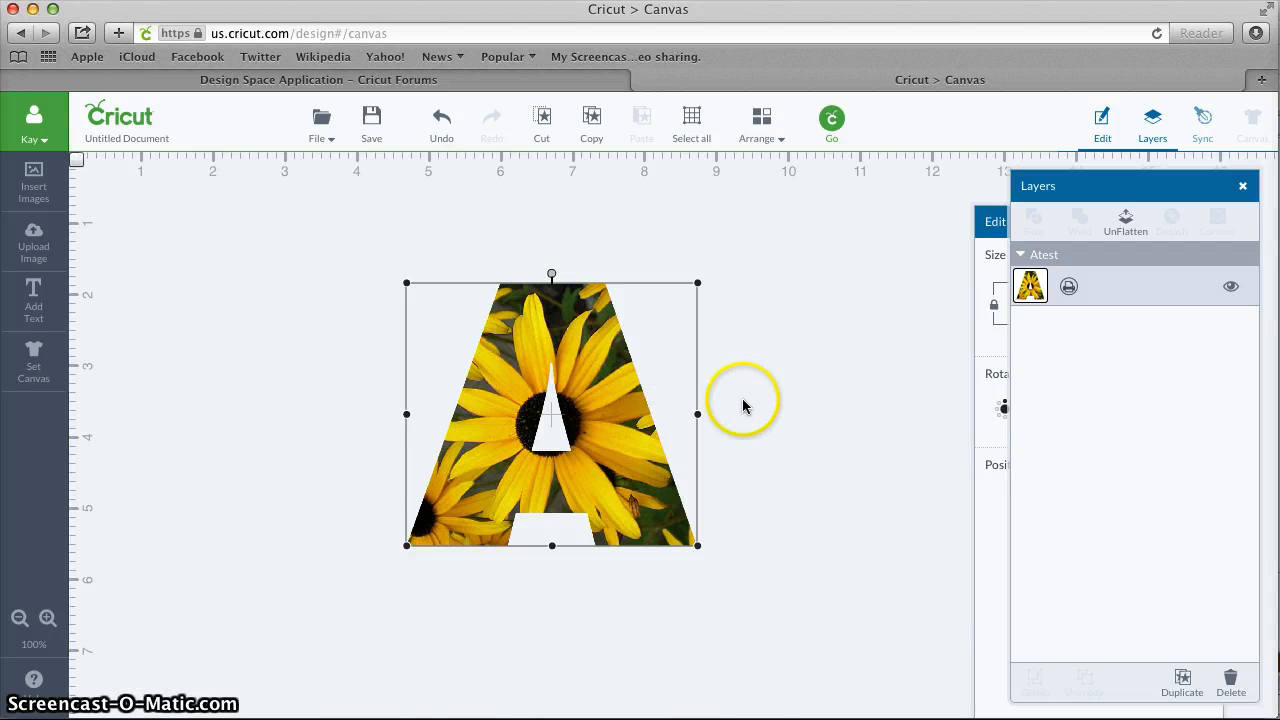
{"action": "left_click", "coordinate": [744, 407]}
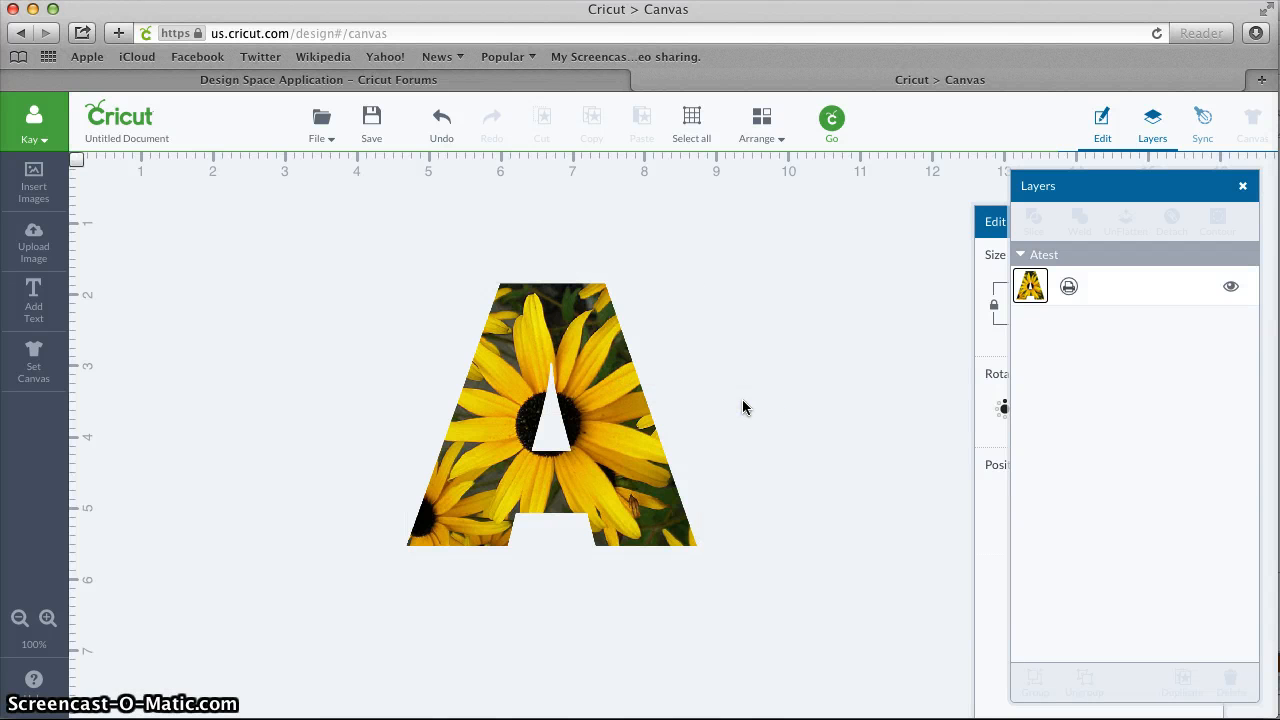